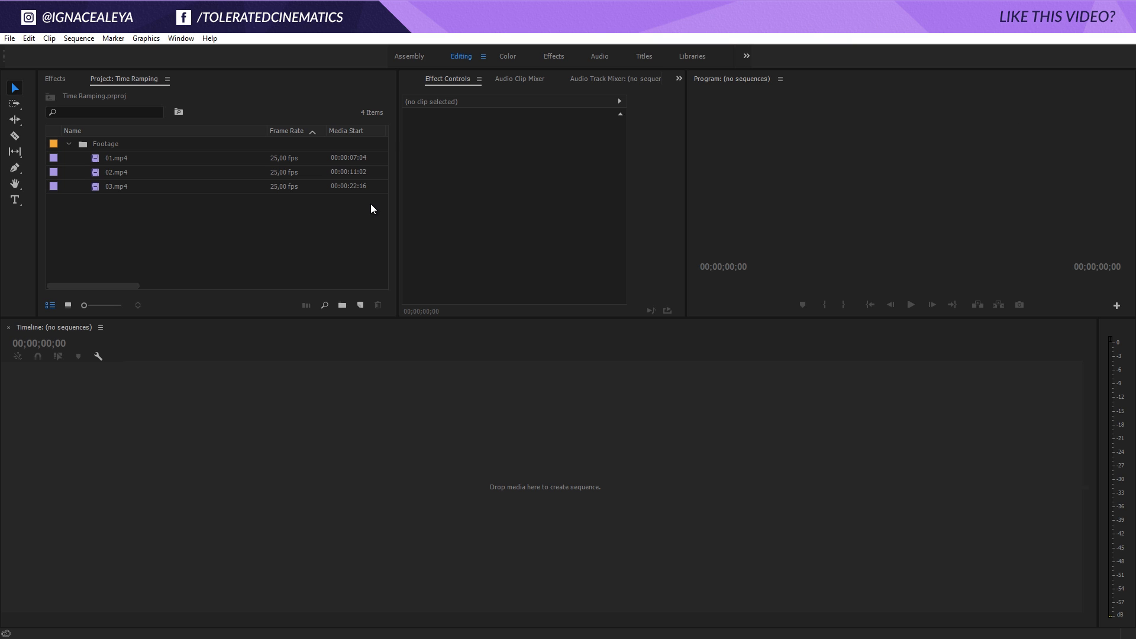
mouse_move(377, 207)
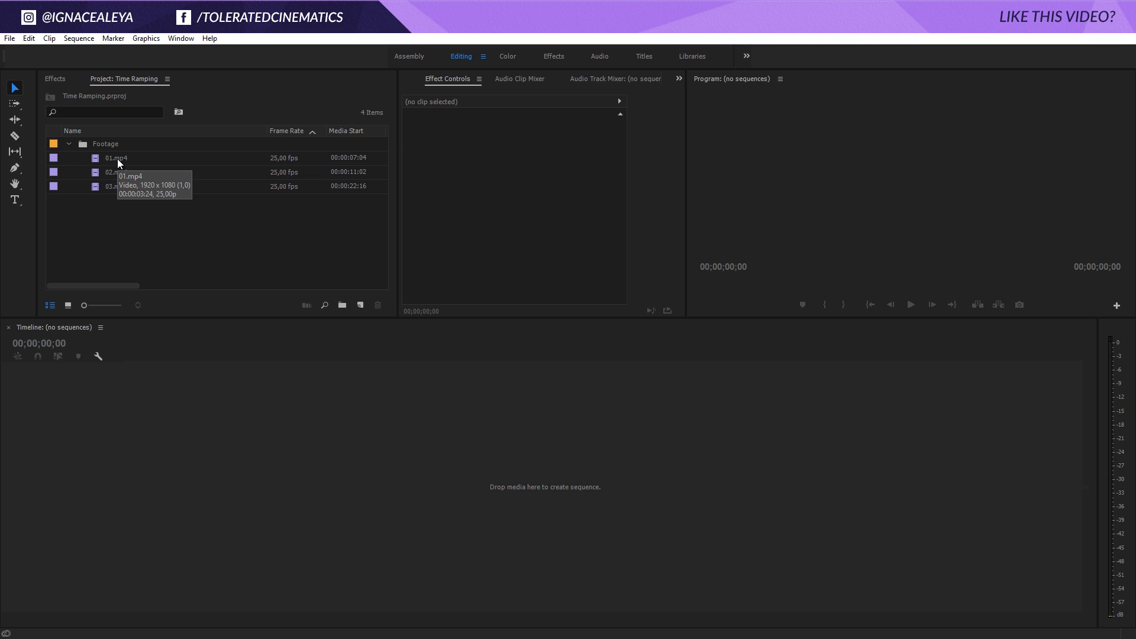
mouse_move(98, 187)
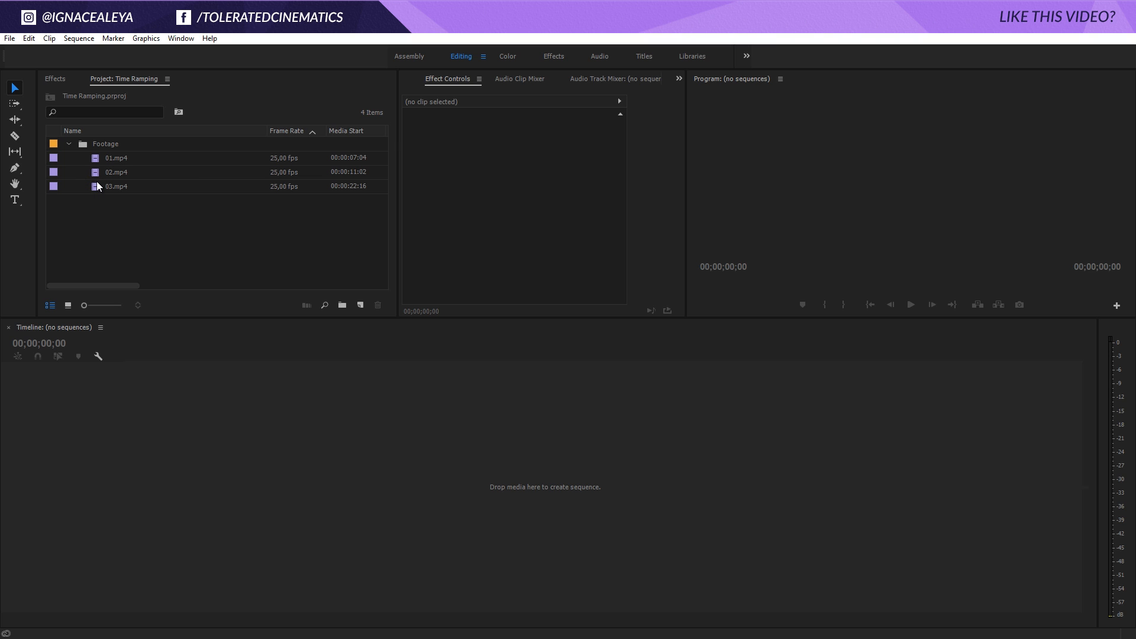
mouse_move(267, 171)
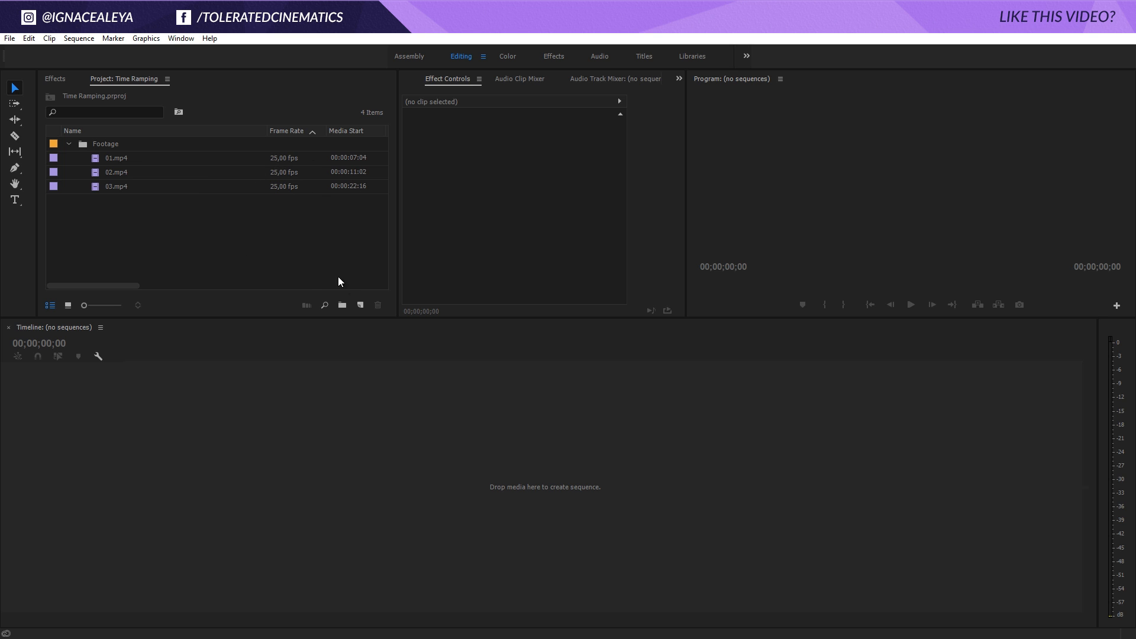
Put 01.mp4 in a new sequence and scrub to the splash near 00:00:22:09.
left_click(116, 157)
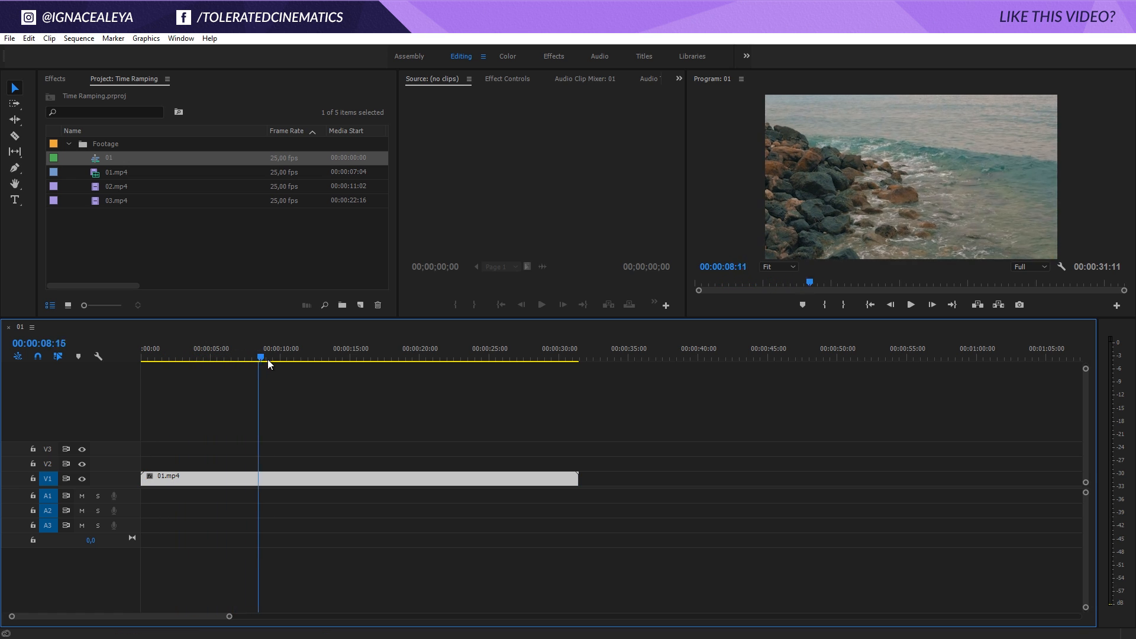
left_click(439, 358)
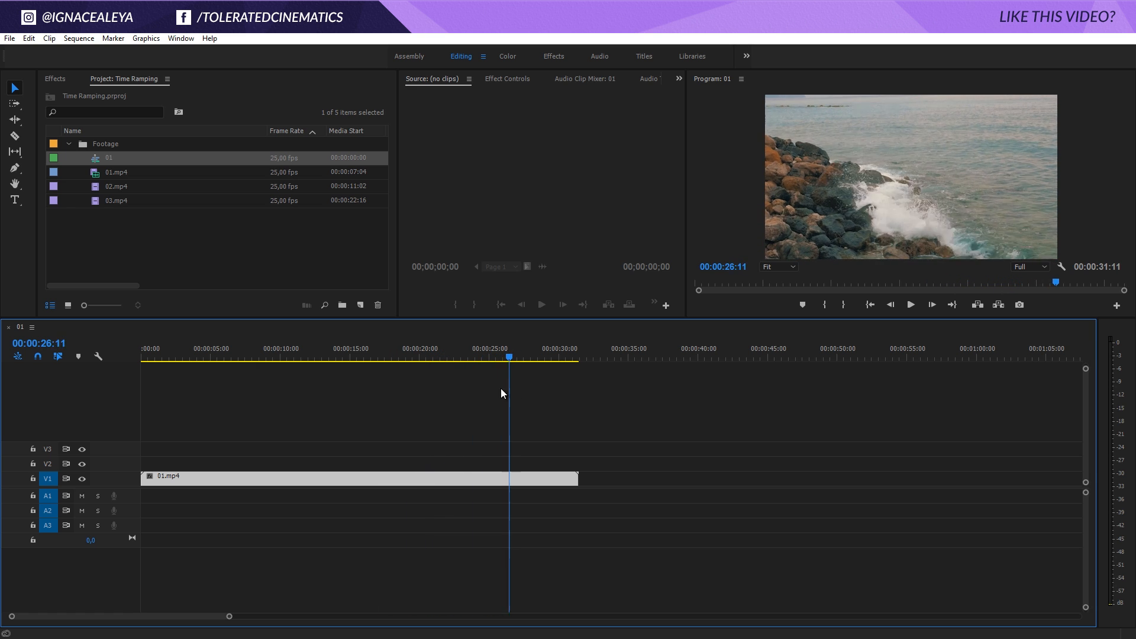
left_click_drag(509, 357, 417, 357)
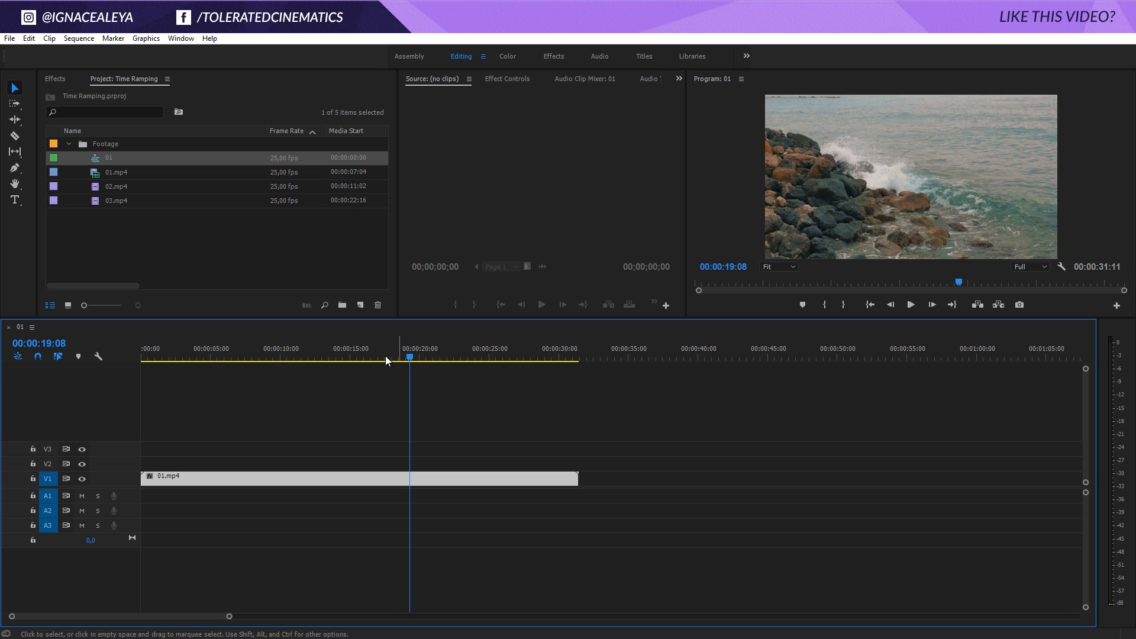
left_click(348, 356)
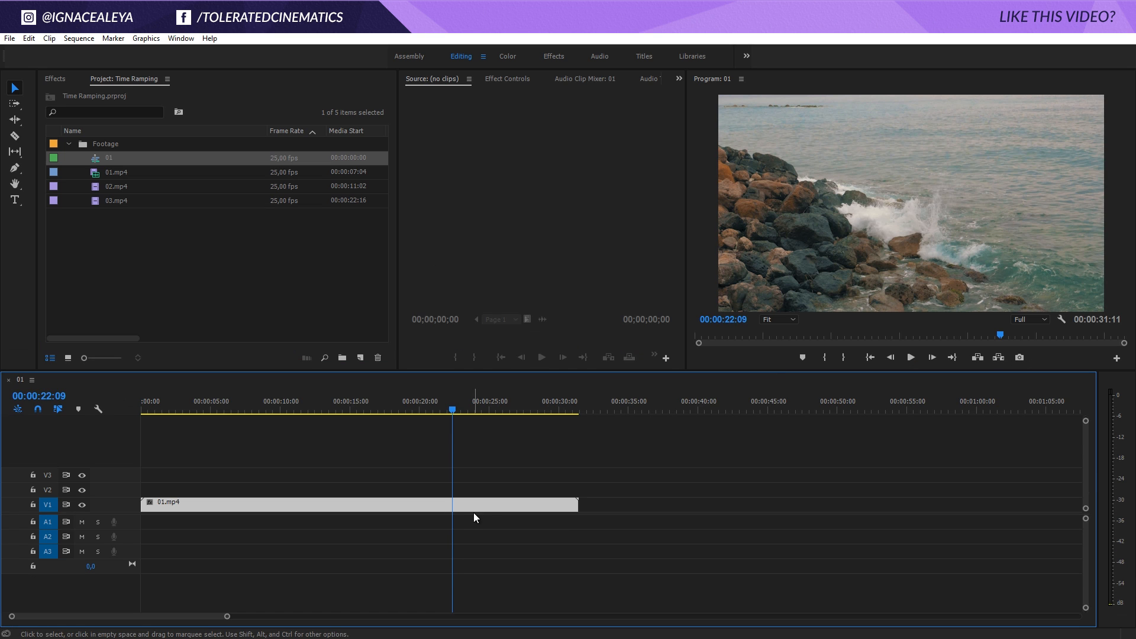
Razor the wave clip at 22:09 and raise the first piece's speed in Speed/Duration.
left_click(15, 135)
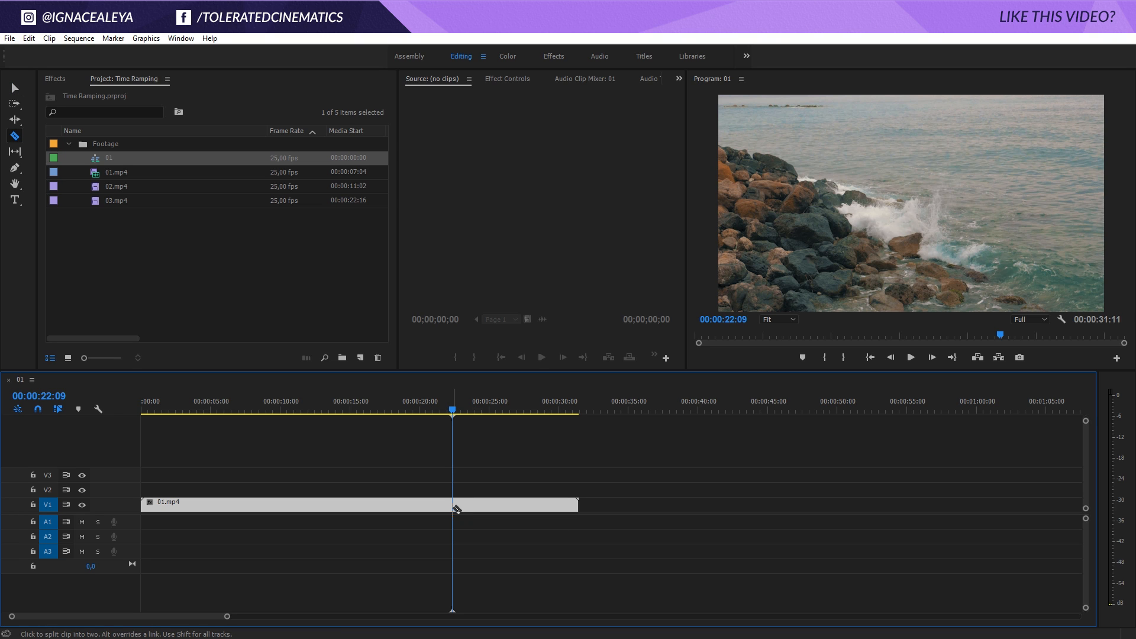
left_click(453, 503)
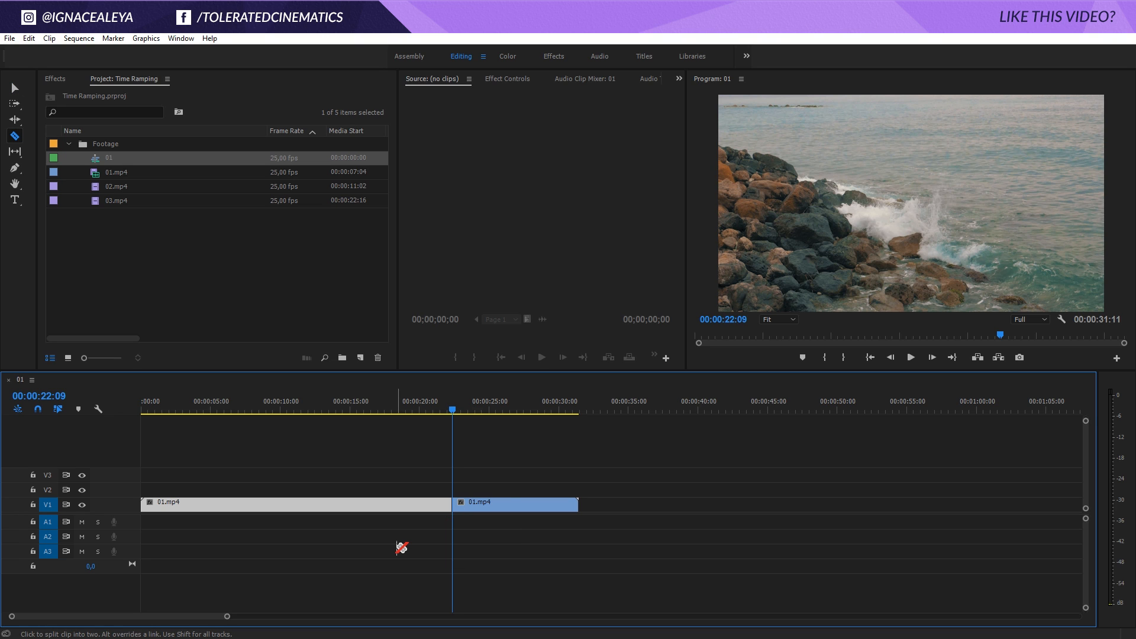
mouse_move(438, 403)
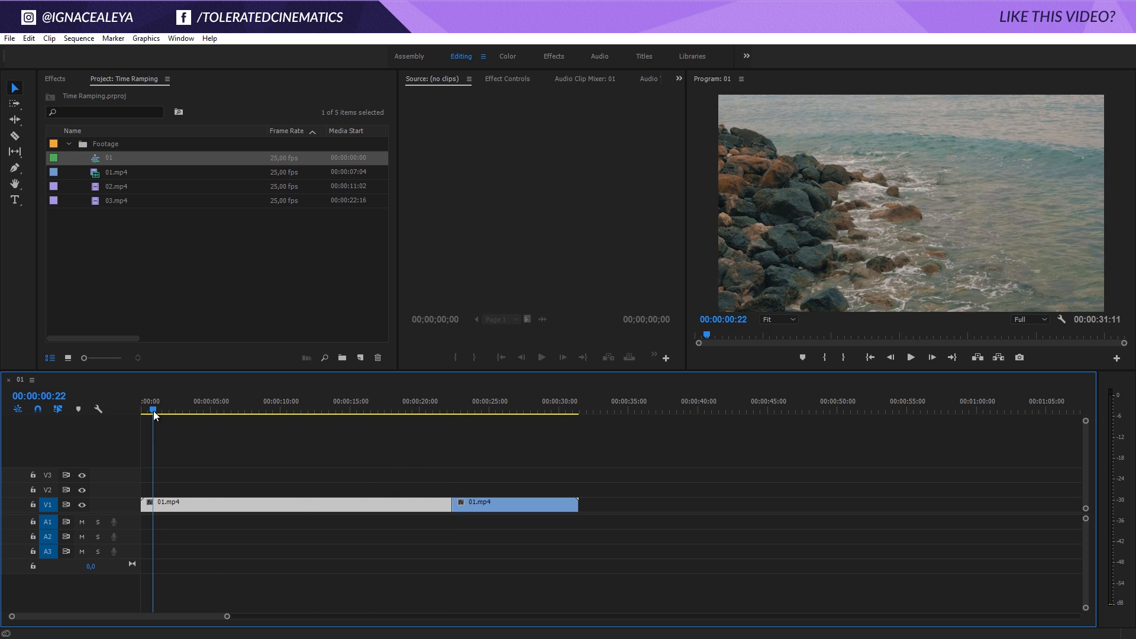
right_click(355, 503)
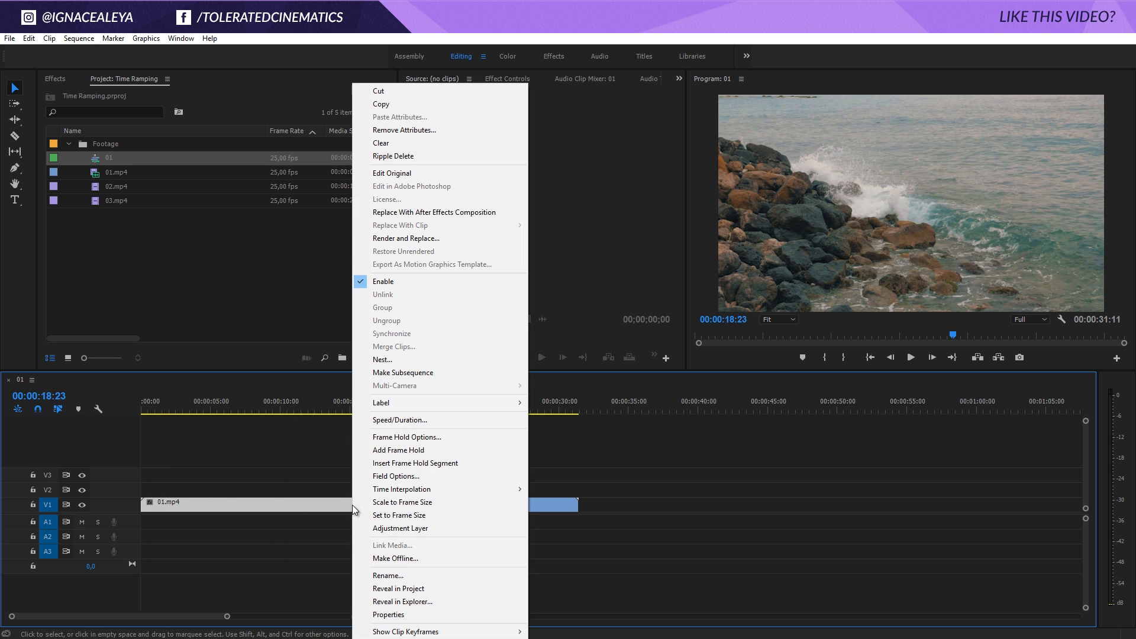
left_click(399, 420)
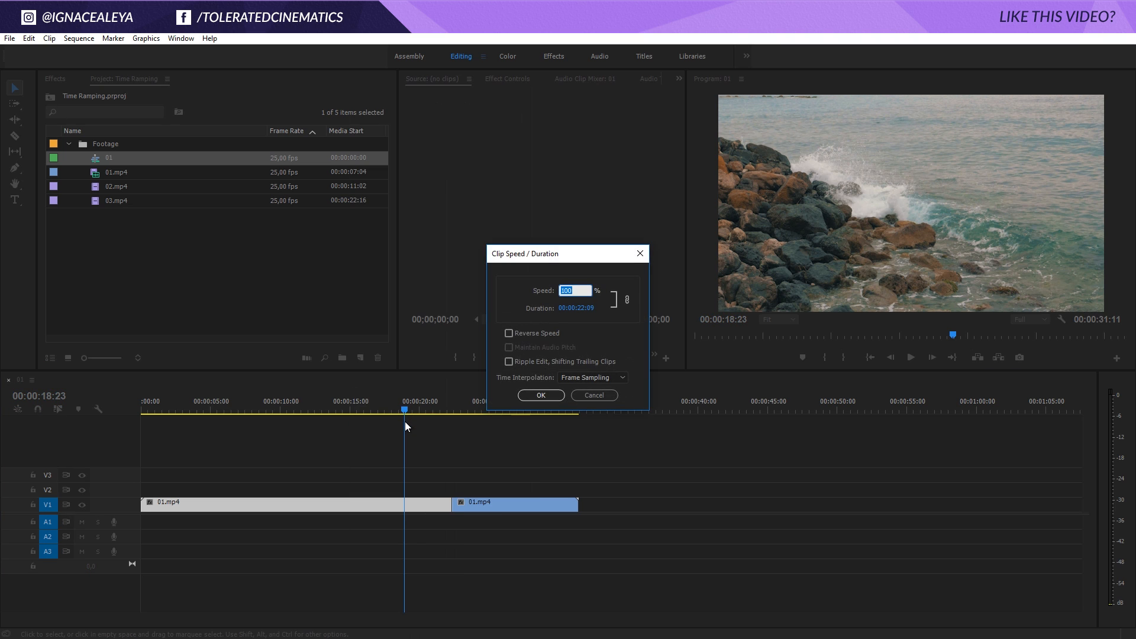
left_click(593, 395)
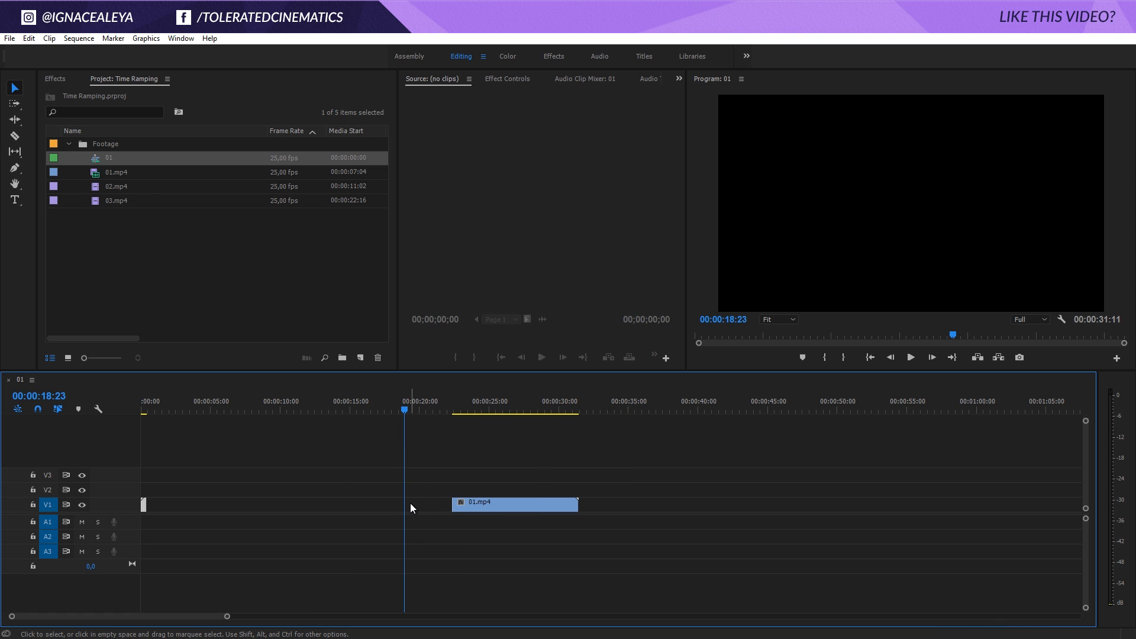
mouse_move(347, 517)
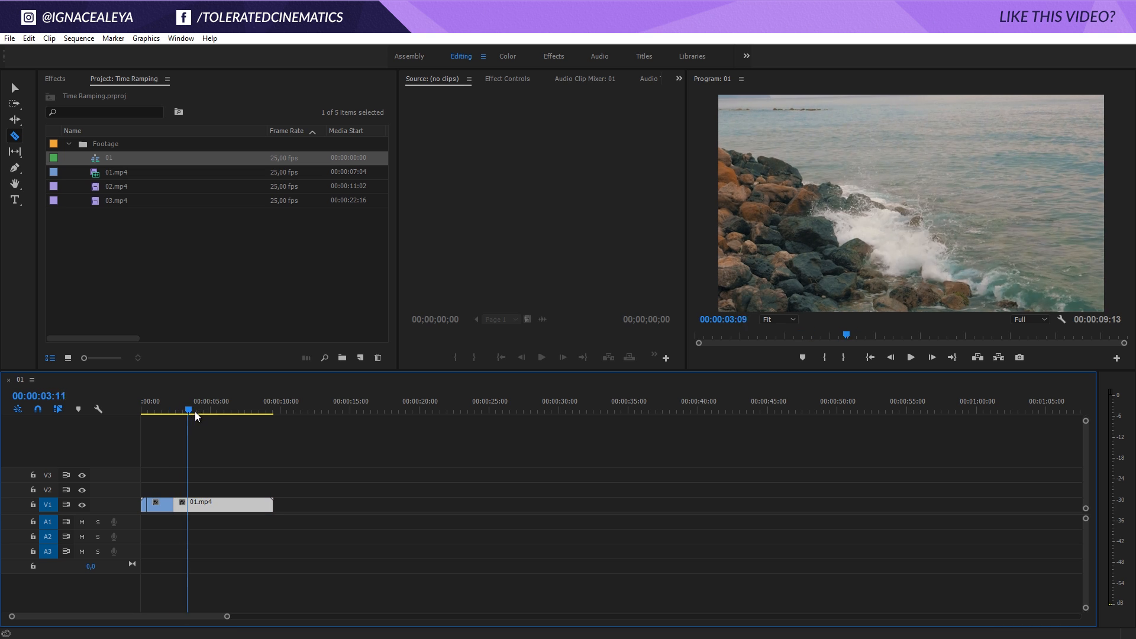
Razor the wave footage at 6:04 and speed up the middle piece, totaling 5:21.
left_click(226, 410)
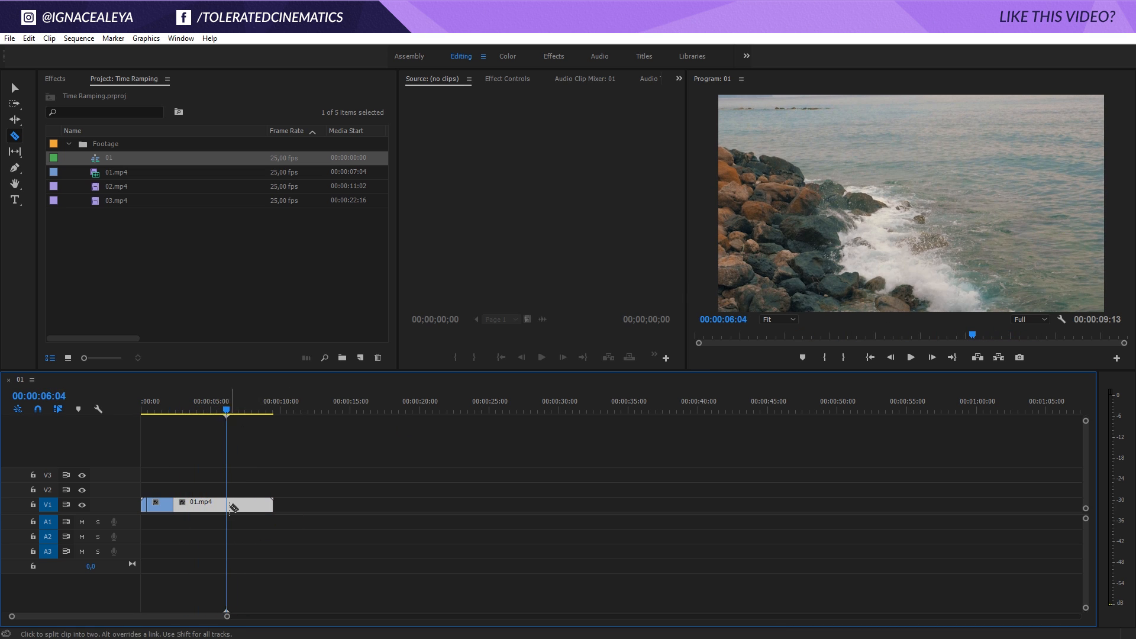
left_click(228, 503)
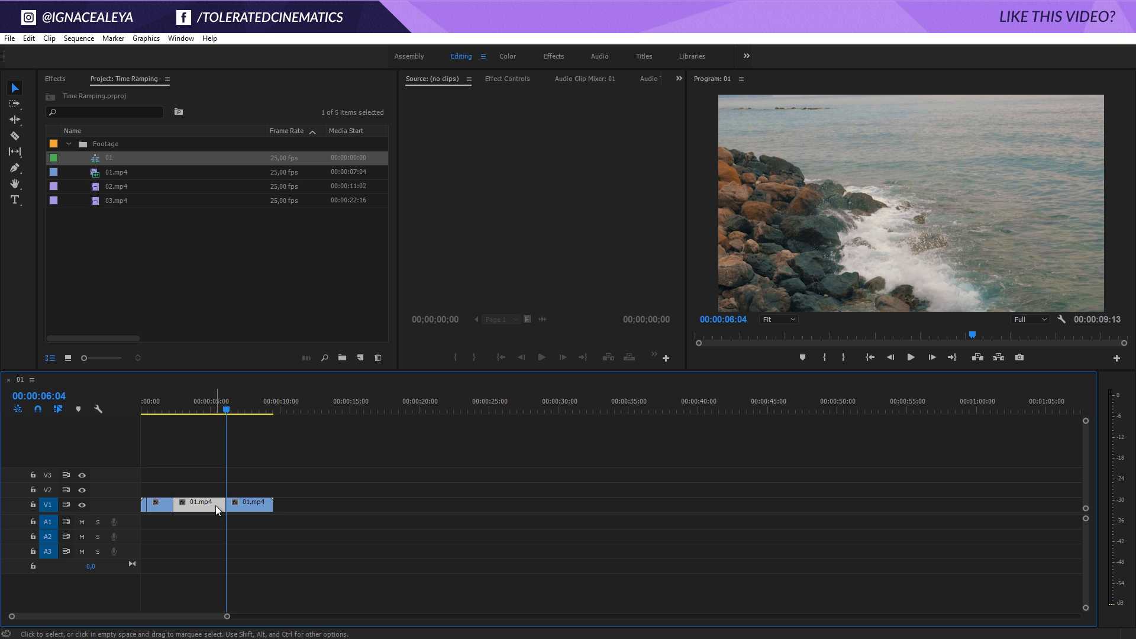
right_click(215, 509)
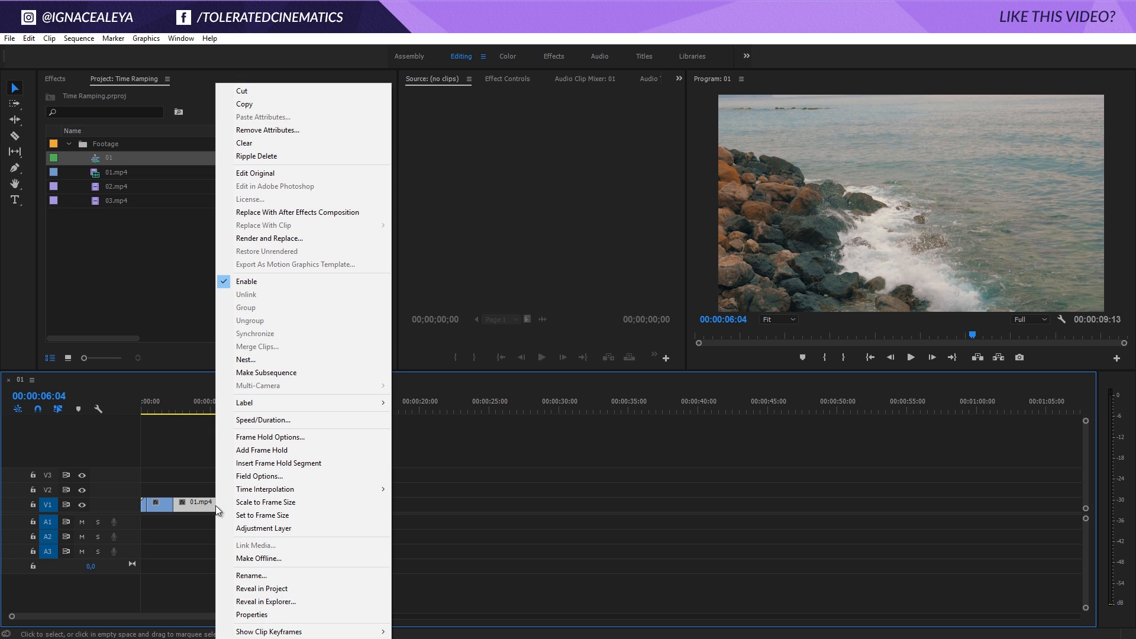
left_click(262, 420)
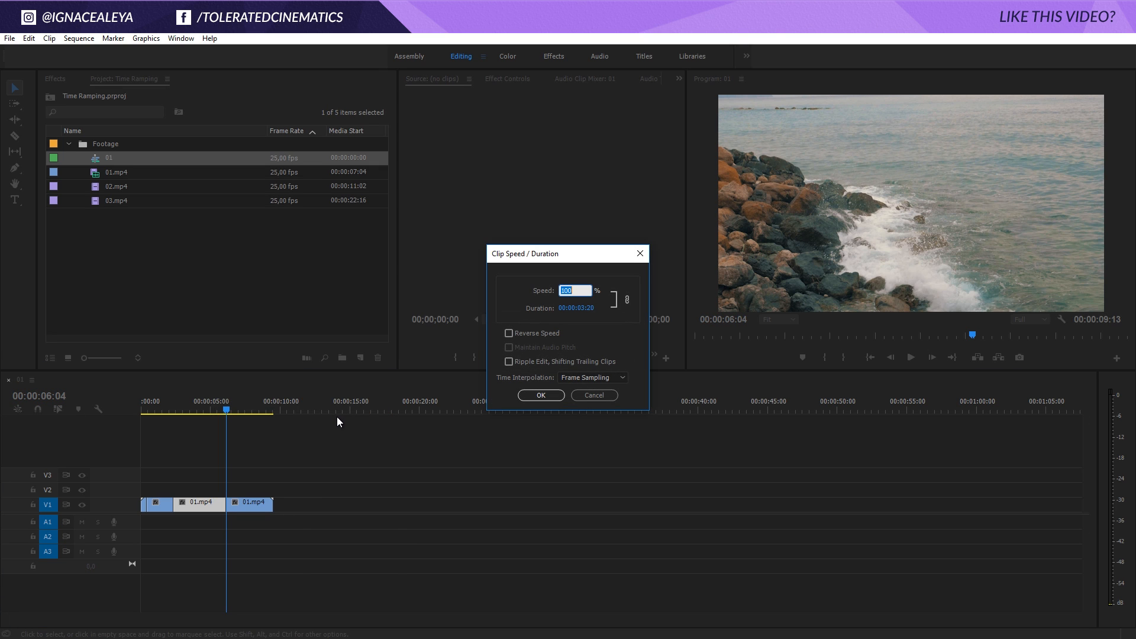
left_click(541, 395)
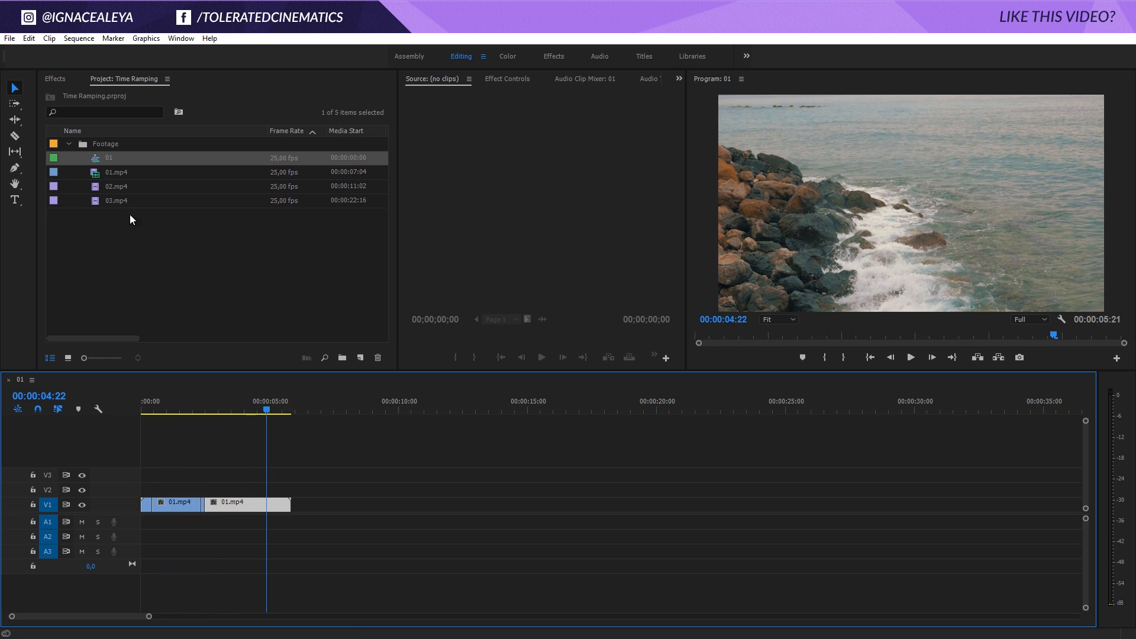
Place 02.mp4 on V1 after the wave pieces and preview the cyclist passing.
left_click_drag(116, 187, 452, 504)
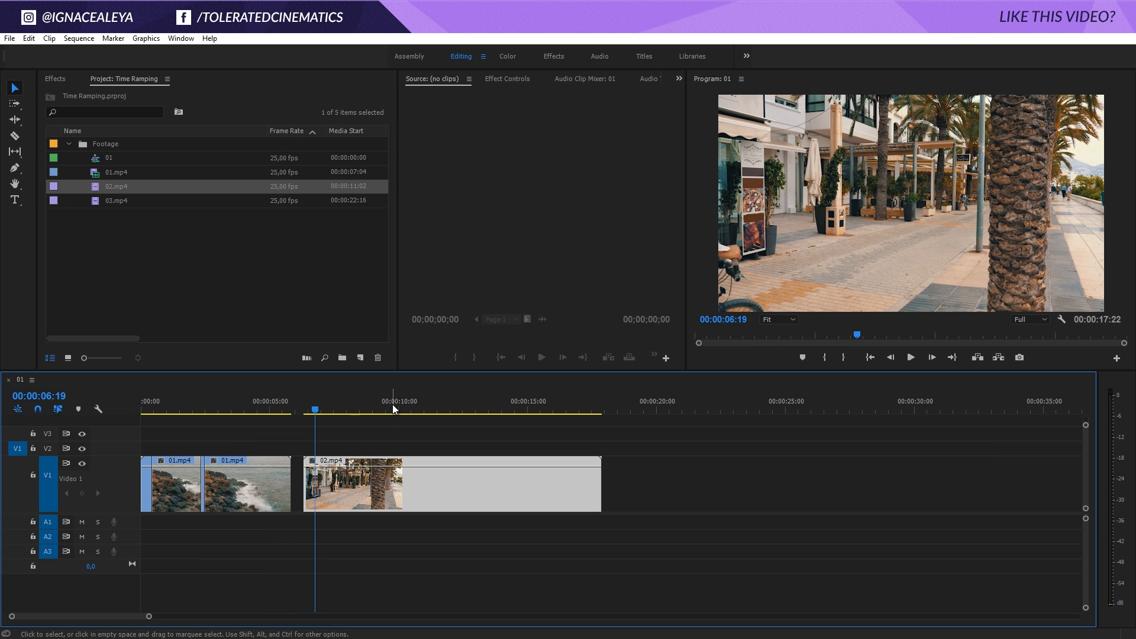
left_click(332, 411)
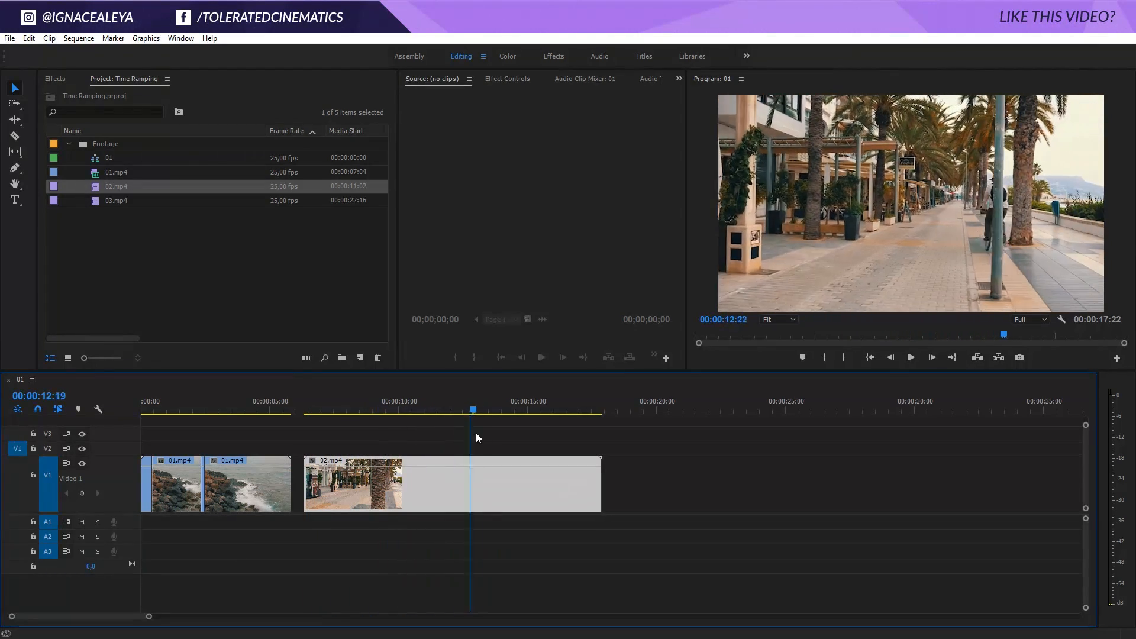
left_click(370, 409)
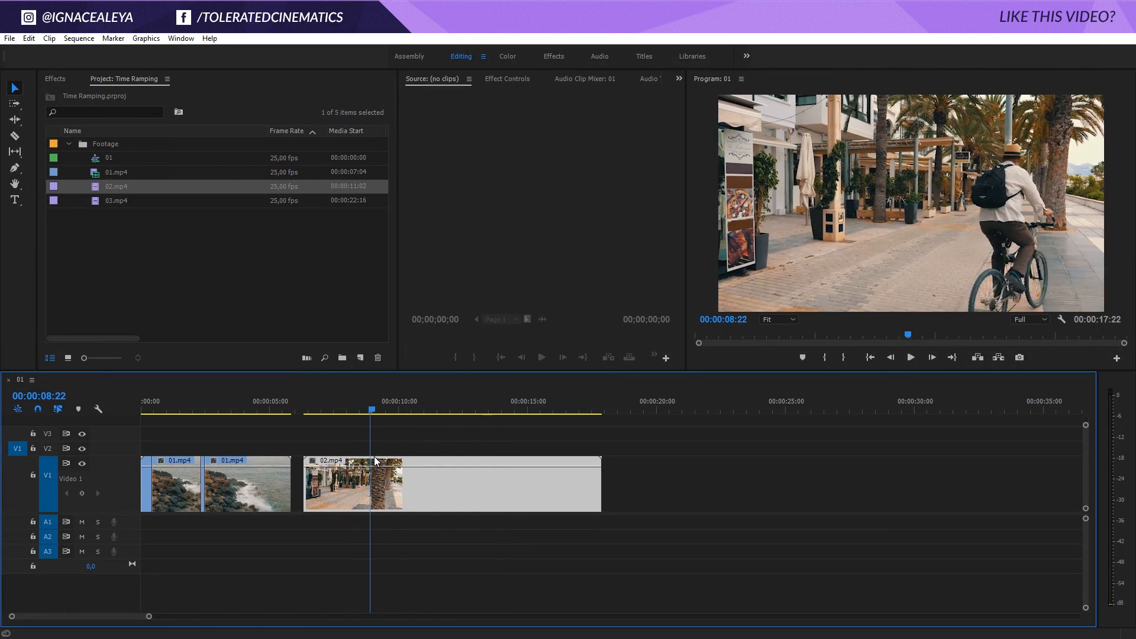
left_click(455, 410)
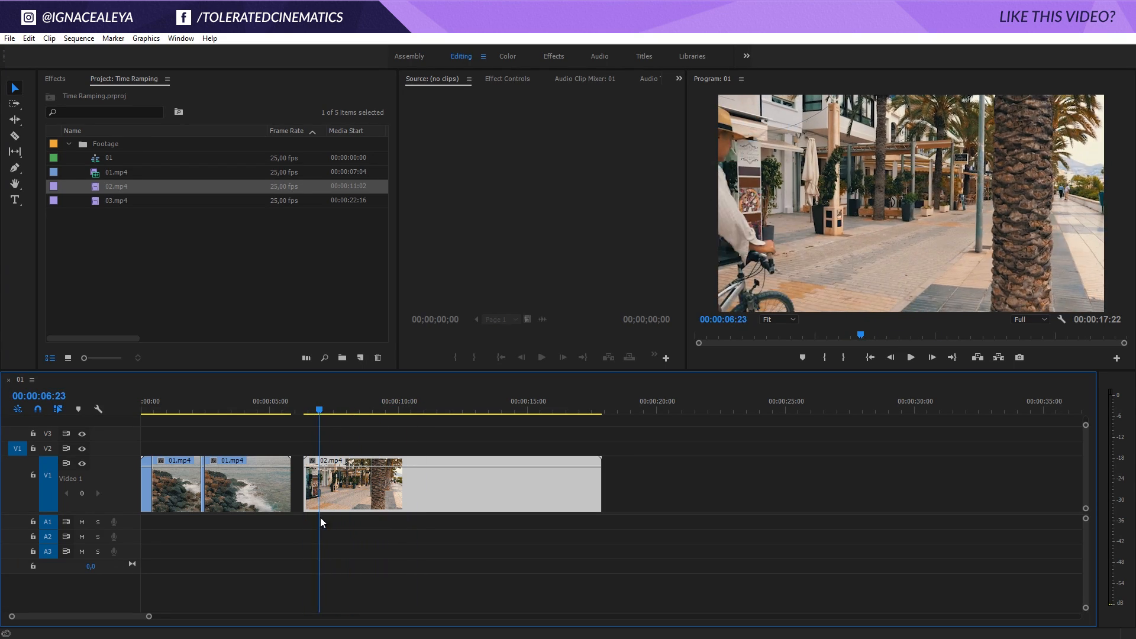
left_click(375, 410)
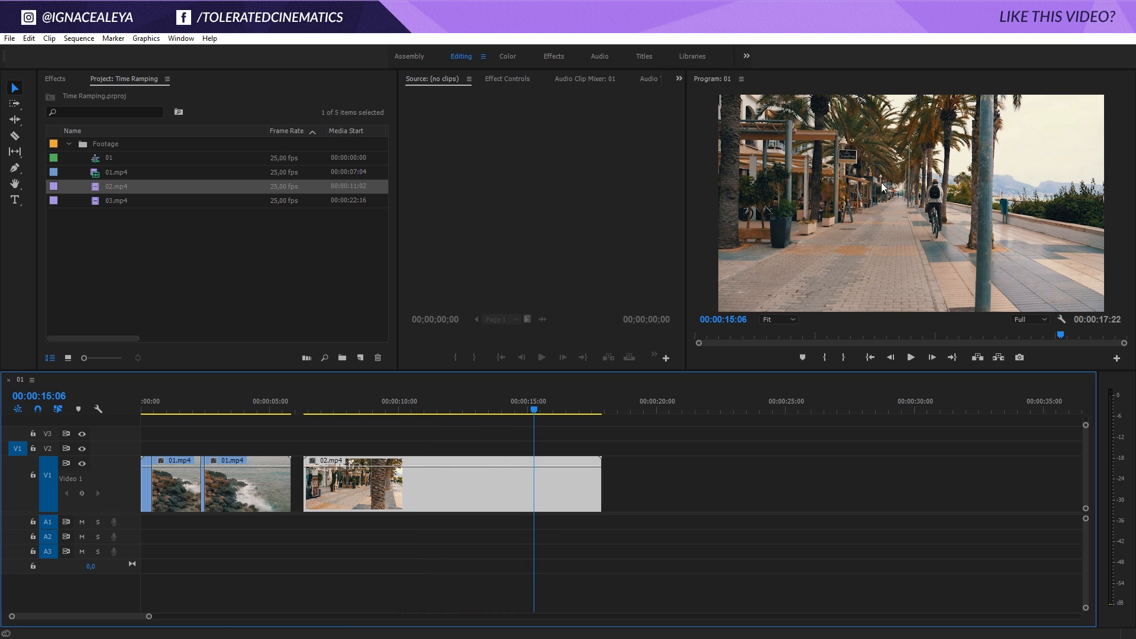
Show Time Remapping > Speed on 02.mp4 and move to 00:00:07:24, where the rider enters.
right_click(352, 484)
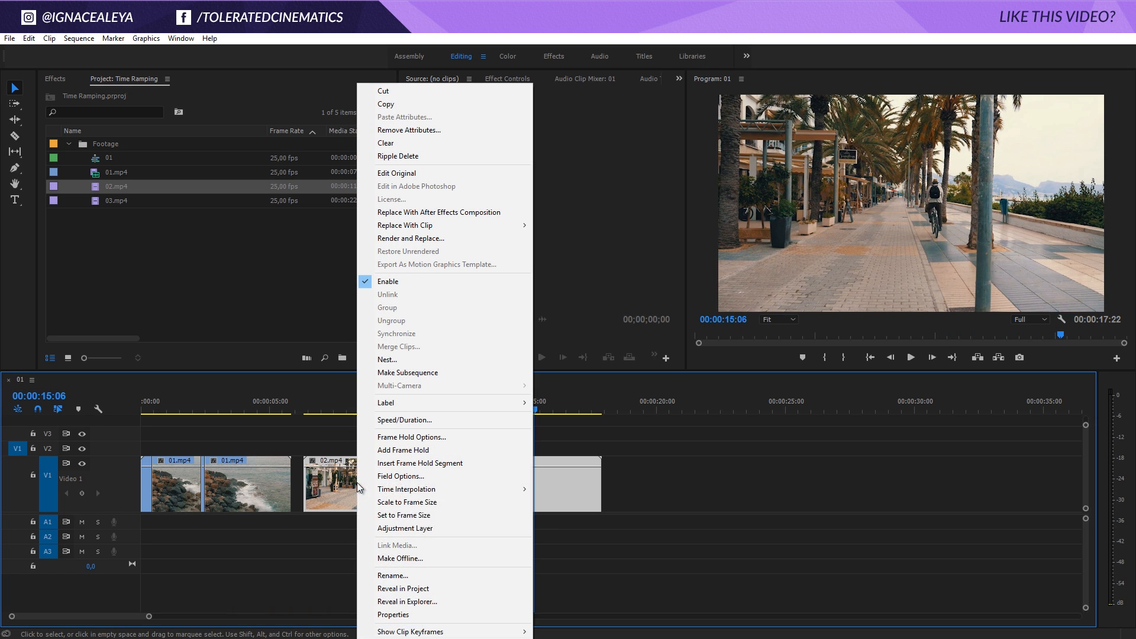
mouse_move(411, 632)
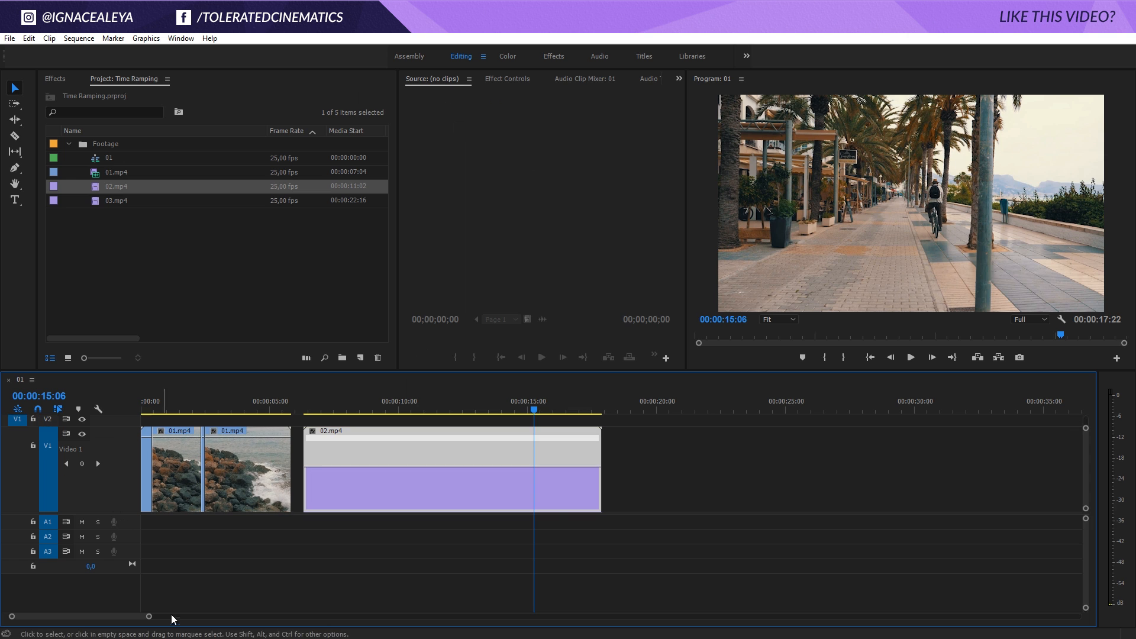
left_click_drag(171, 617, 131, 616)
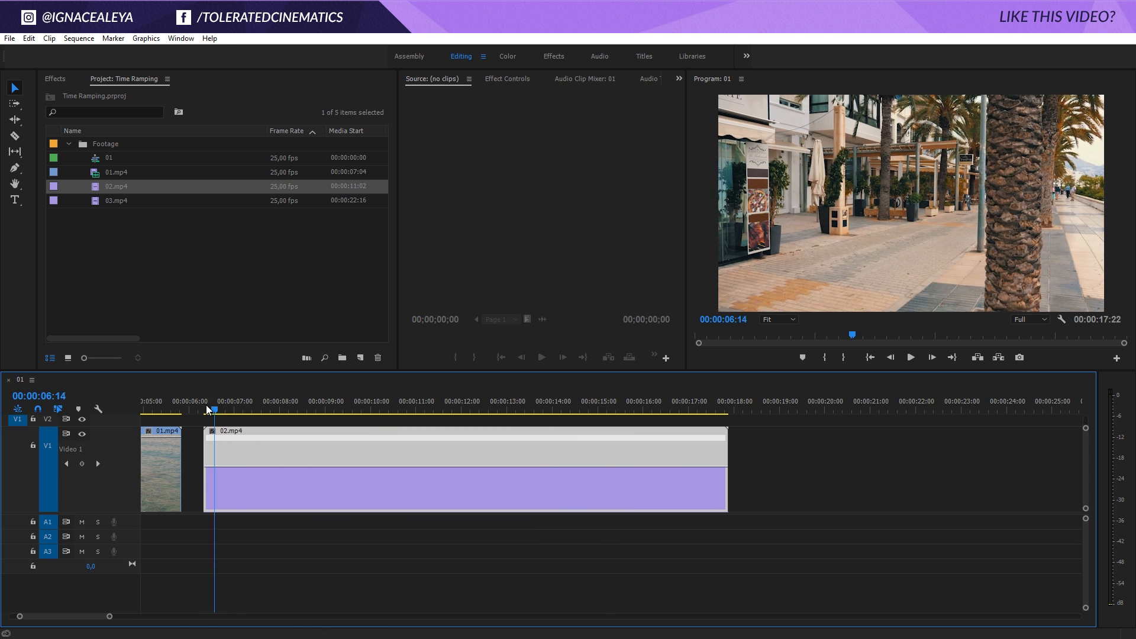
left_click(278, 400)
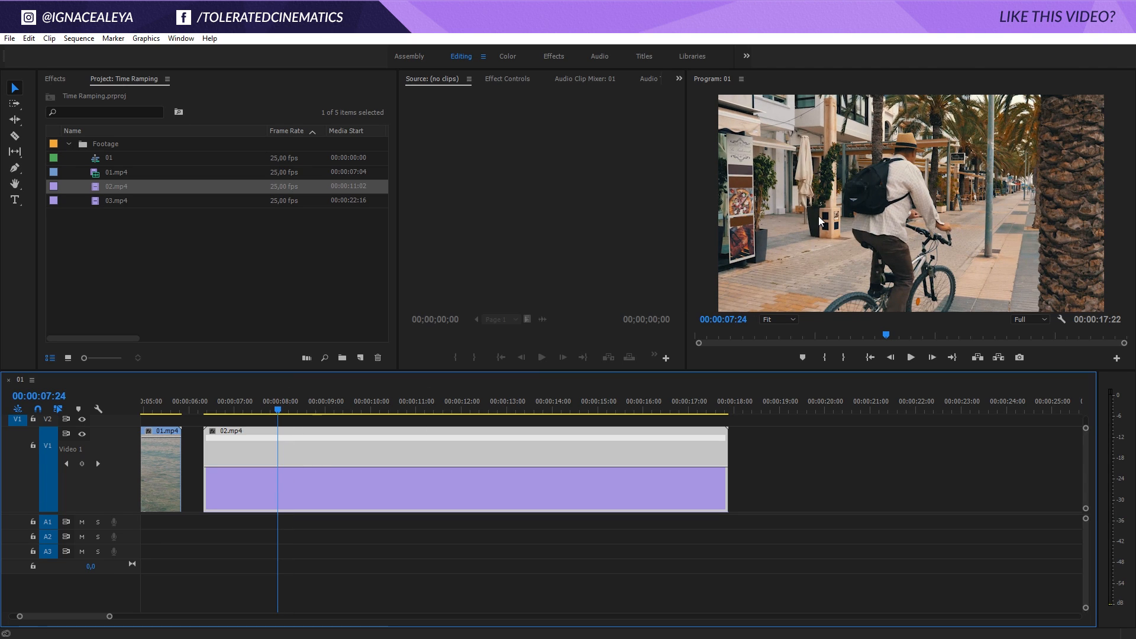
mouse_move(82, 467)
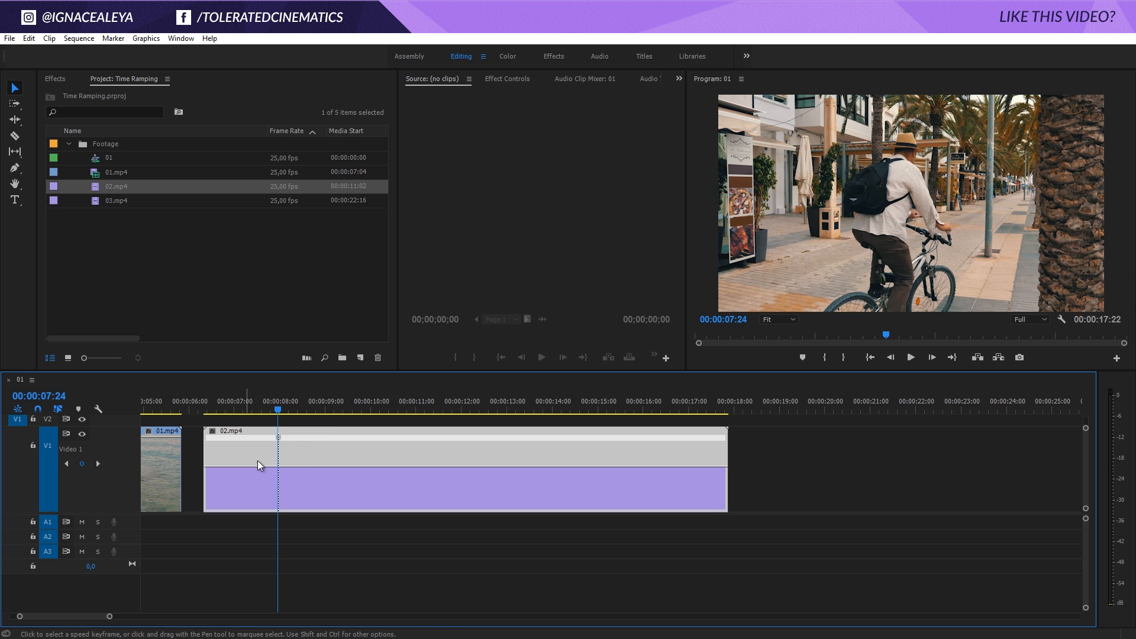
Add further speed keyframes to the bike clip, shortening the sequence to 11:02.
left_click(345, 409)
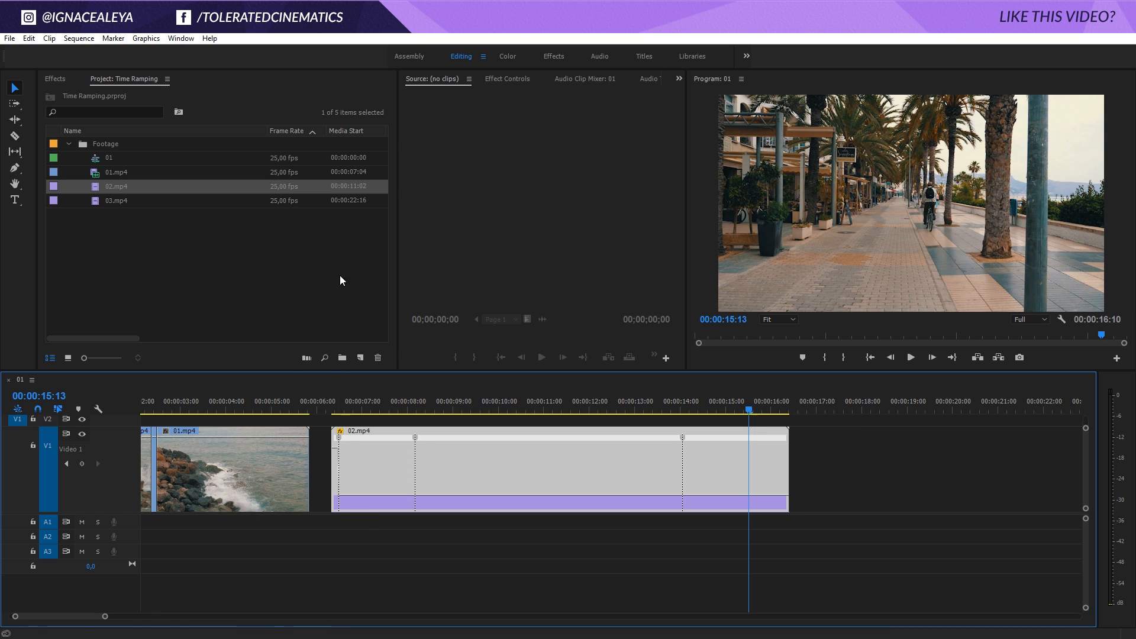
mouse_move(152, 464)
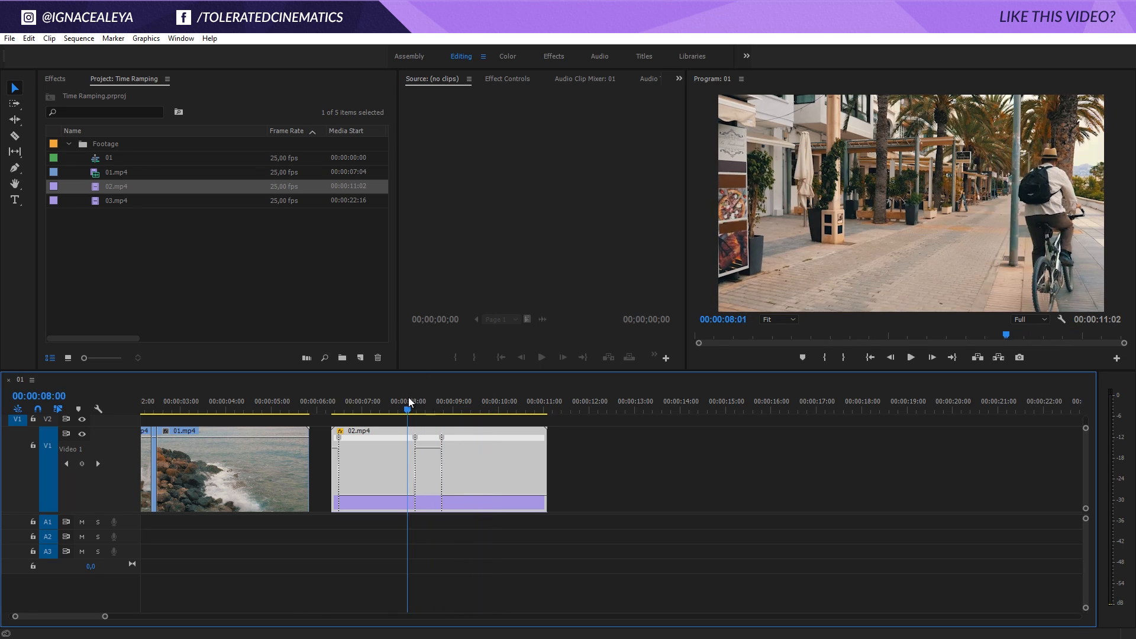
left_click(408, 410)
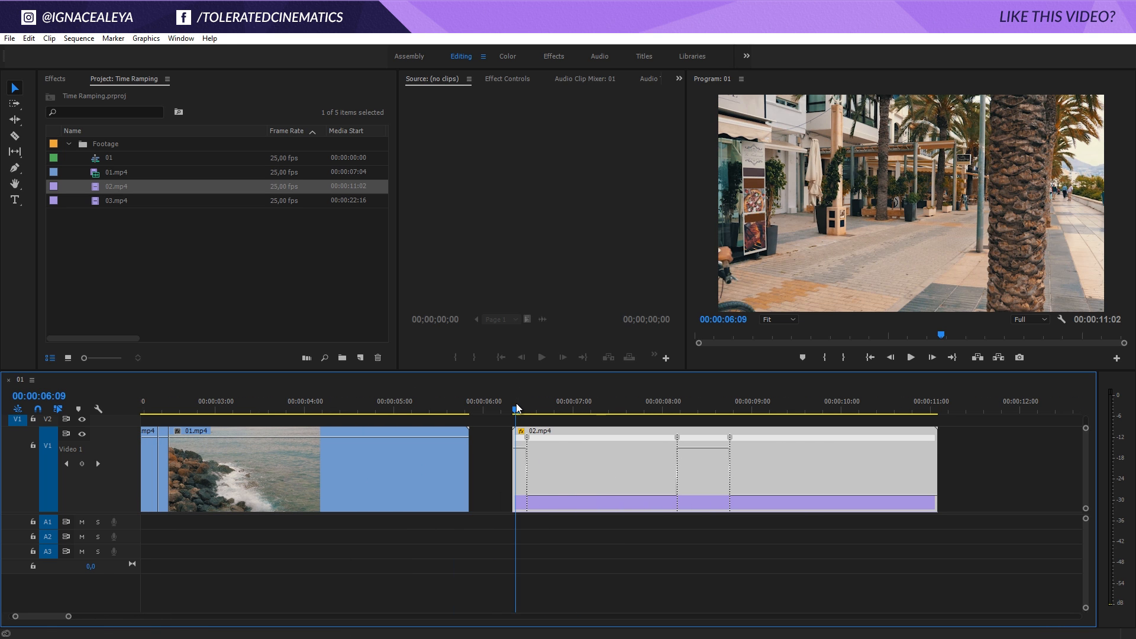
Raise the bike clip's sections to 550% and split keyframes into gradual ramps.
left_click(520, 409)
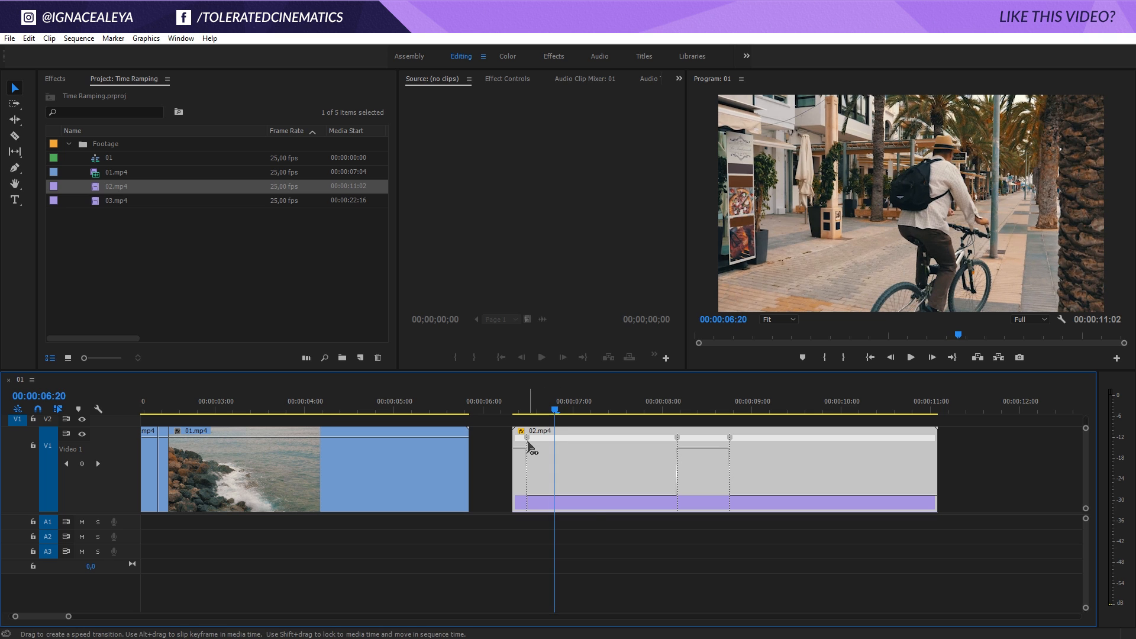
left_click_drag(516, 438, 536, 440)
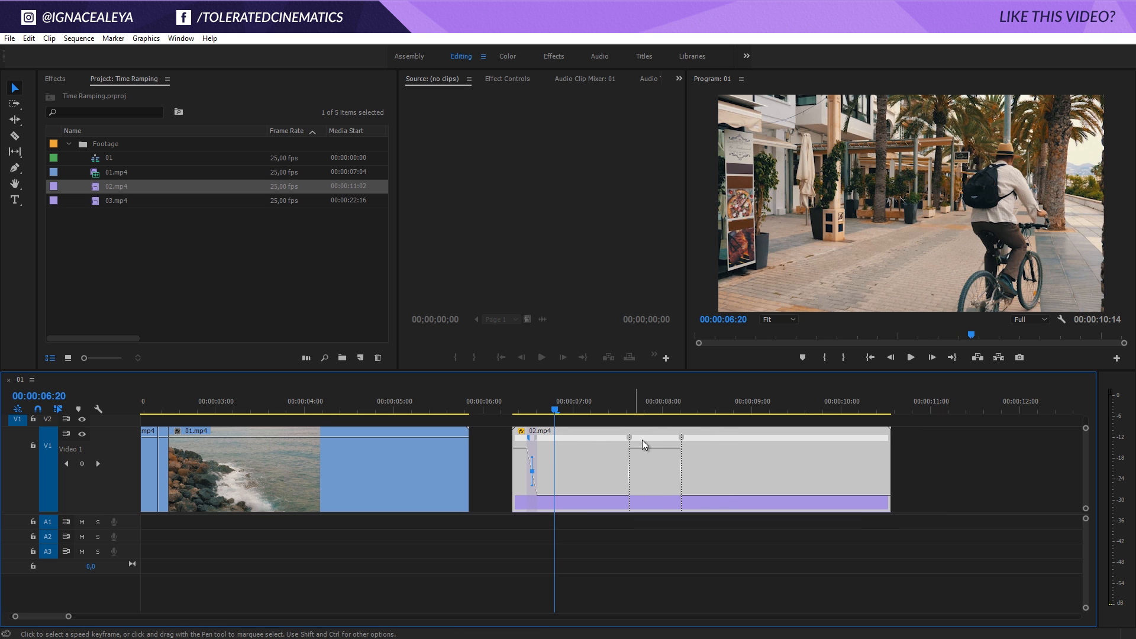
left_click_drag(626, 440, 648, 442)
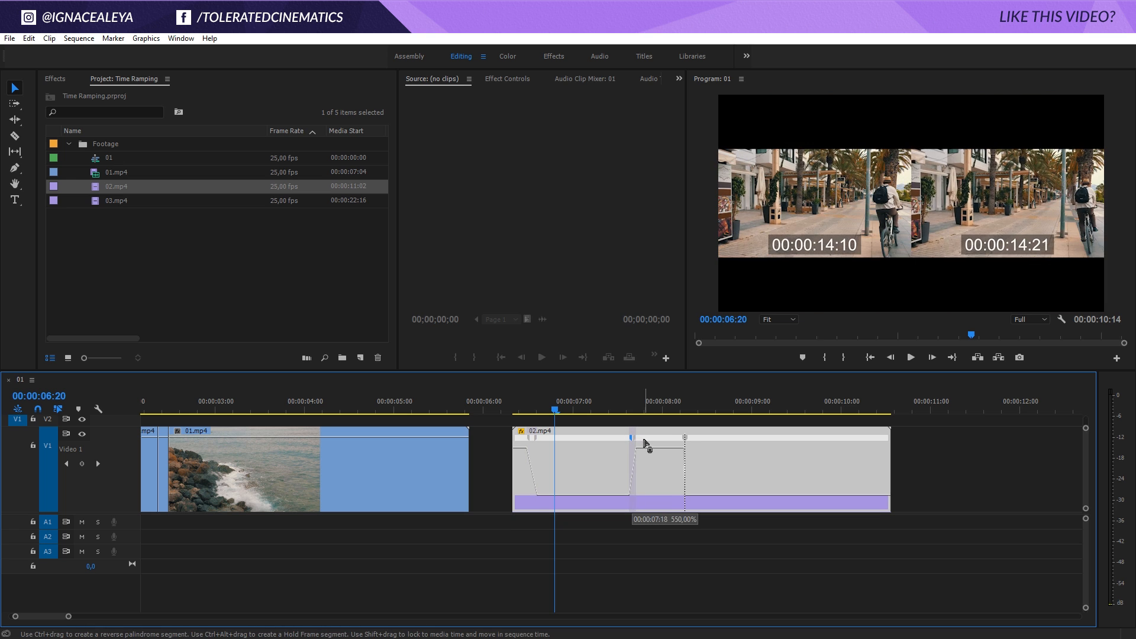
left_click_drag(647, 443, 701, 449)
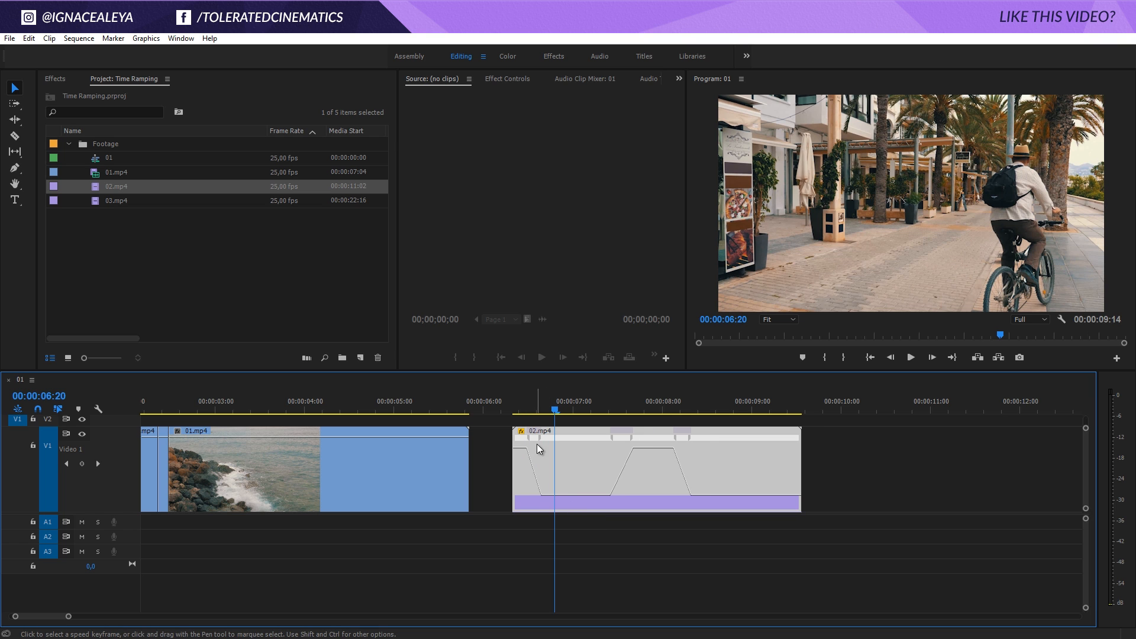
mouse_move(538, 477)
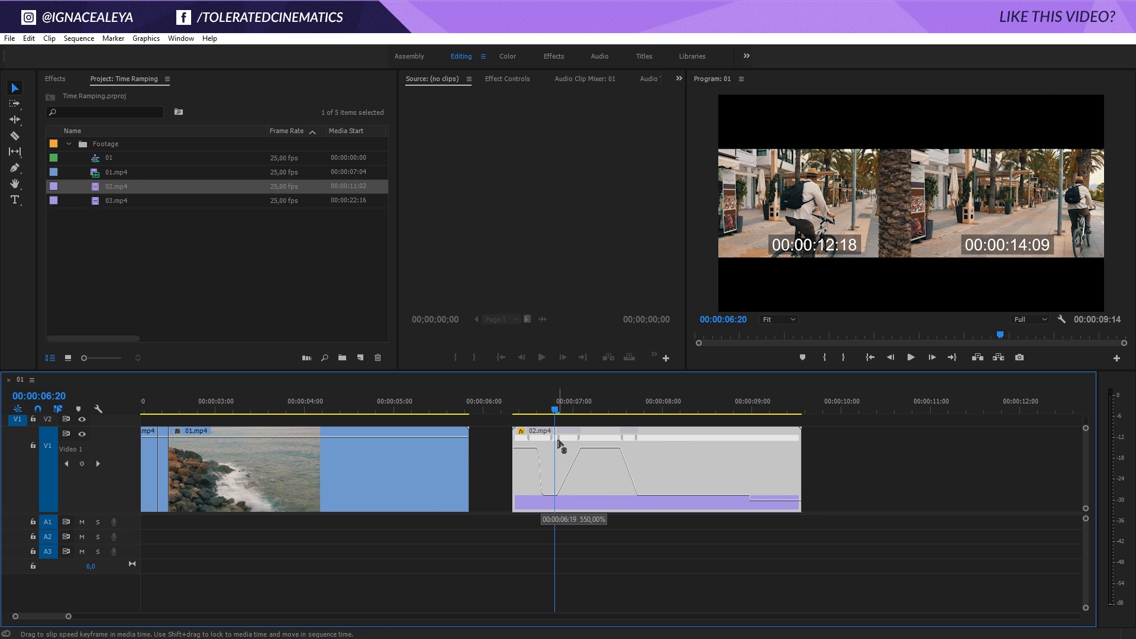
Widen the first and last speed ramps and reposition the final keyframe, bringing the sequence to 8:03.
left_click_drag(562, 445, 526, 443)
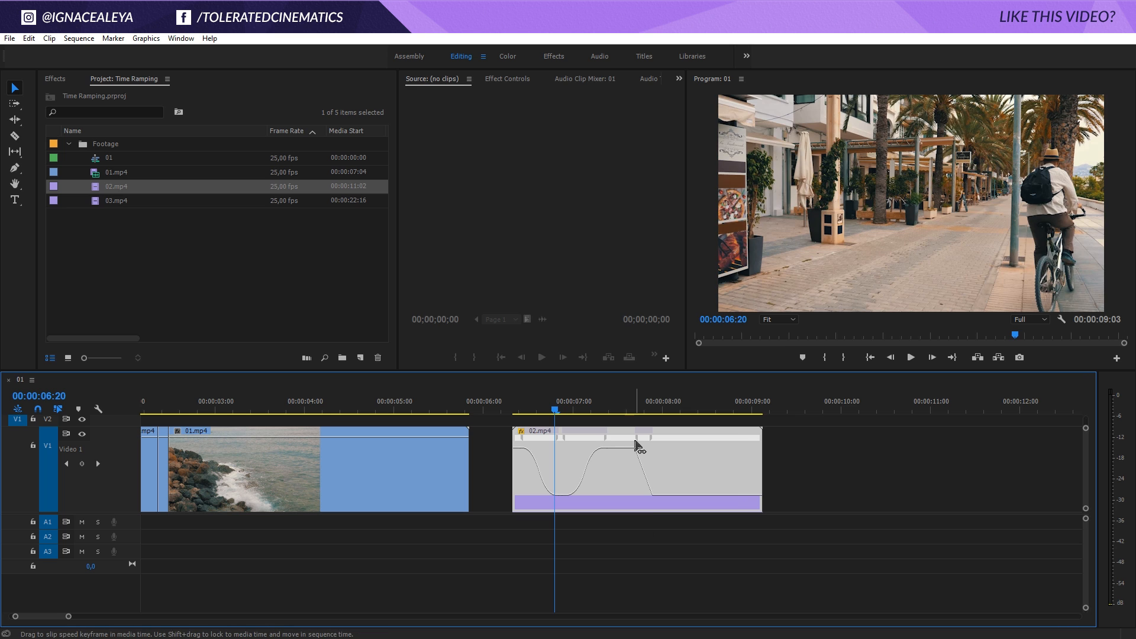
left_click_drag(638, 446, 680, 440)
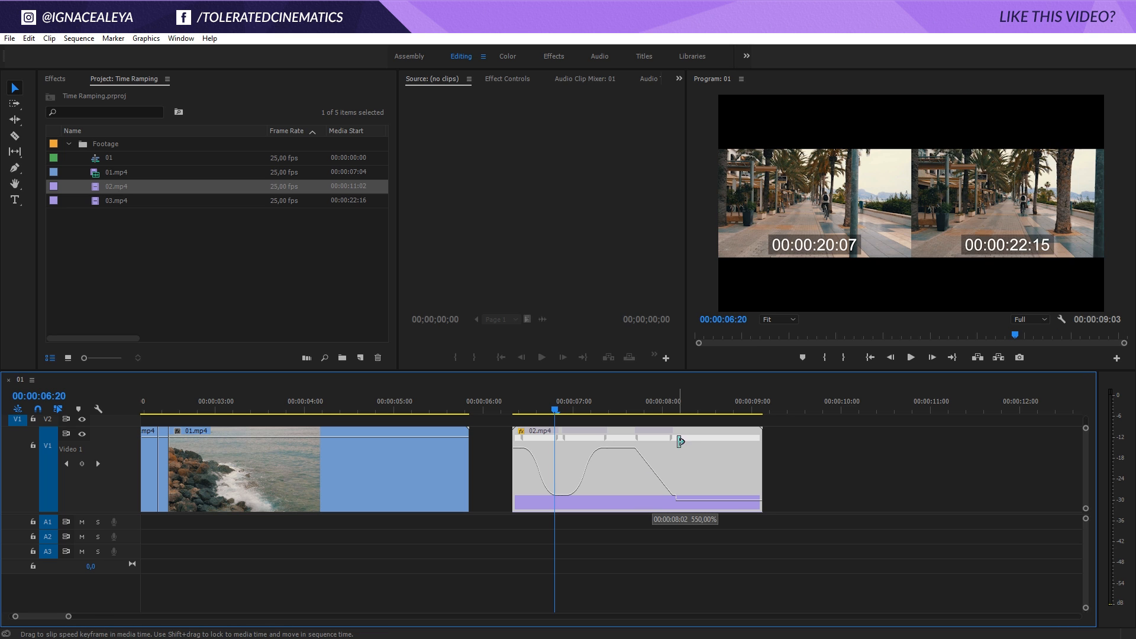
left_click_drag(680, 440, 655, 464)
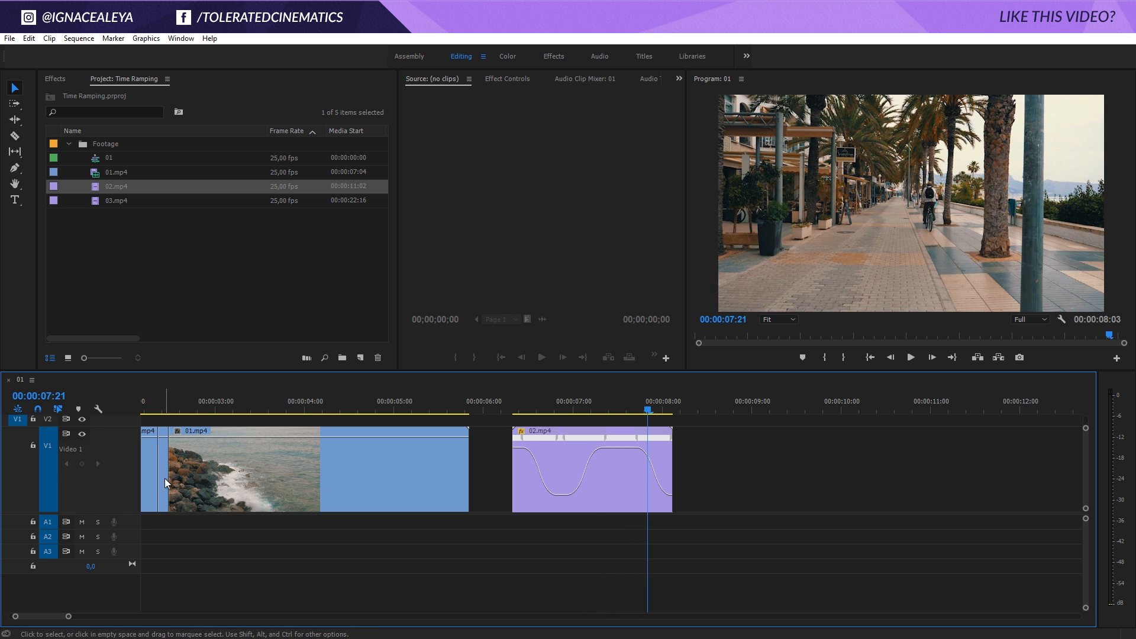
mouse_move(165, 483)
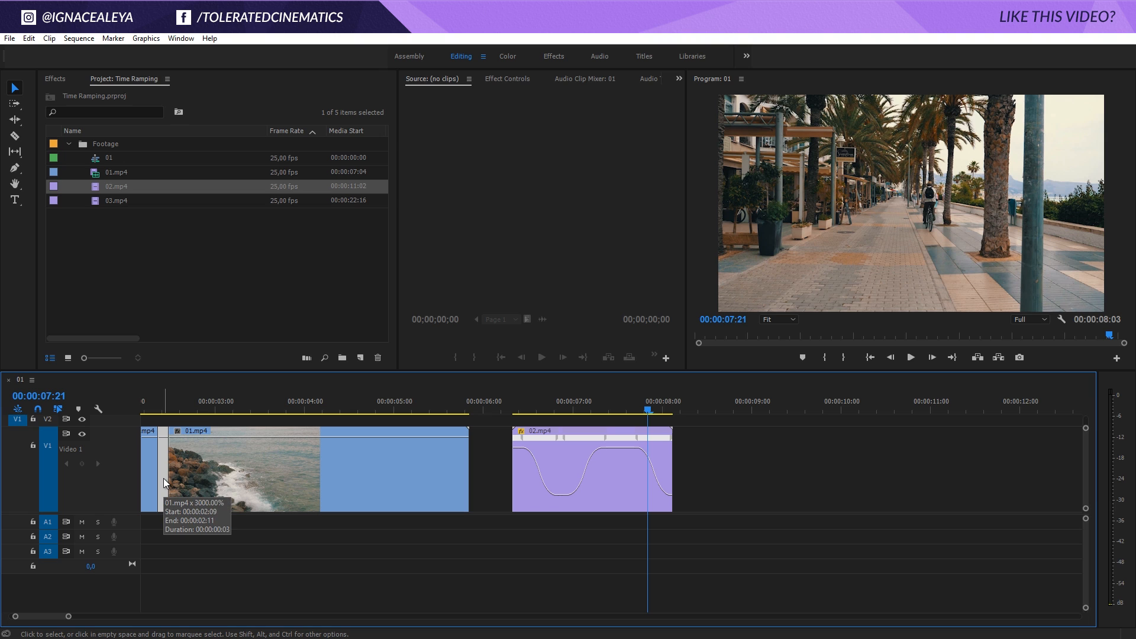
mouse_move(181, 504)
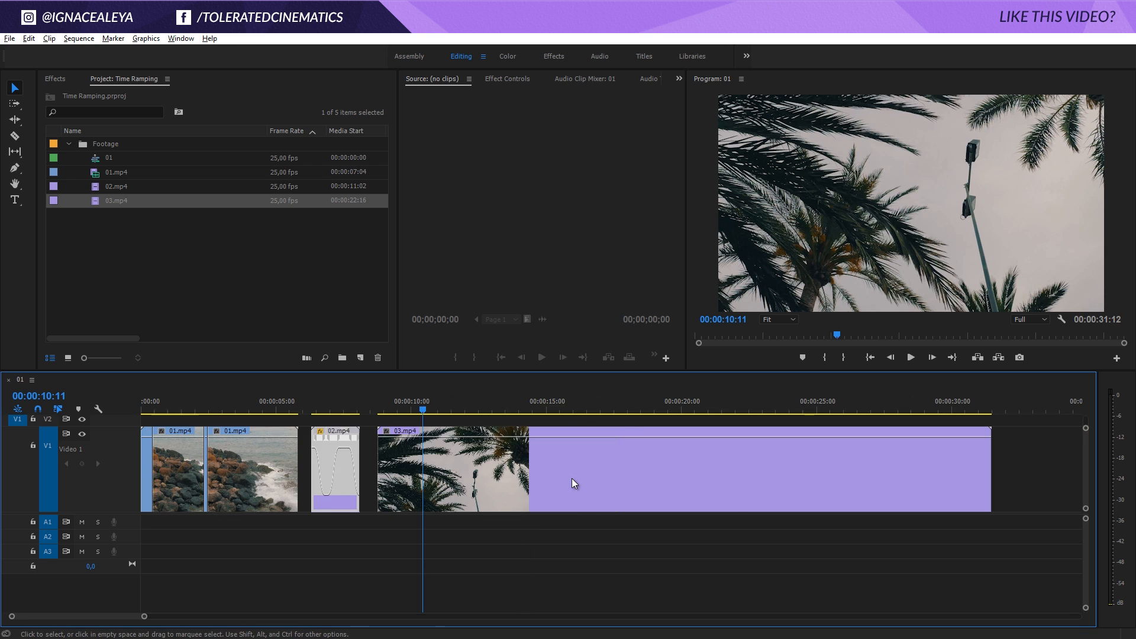
Razor the palm-tree clip 03.mp4 at about 00:00:23:08.
left_click(729, 410)
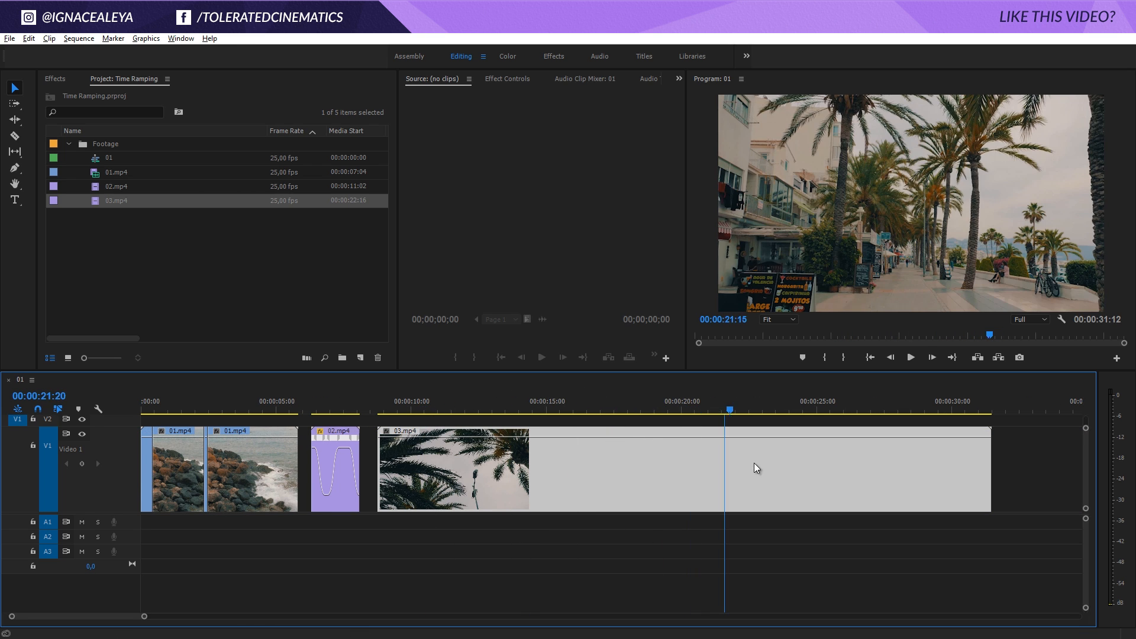
left_click(771, 409)
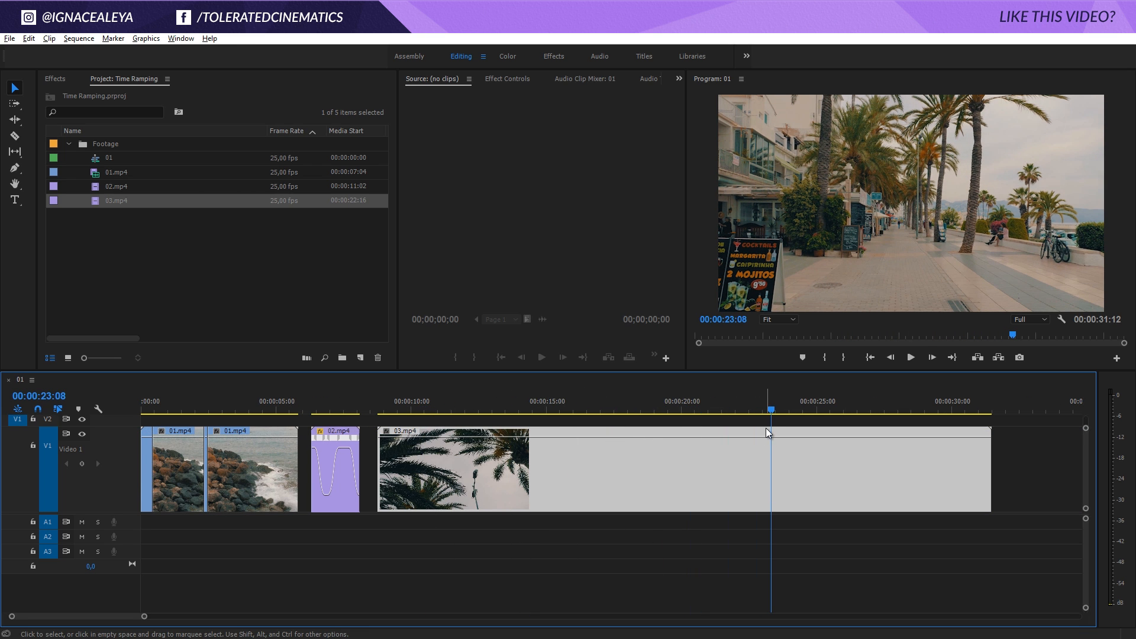
left_click(14, 136)
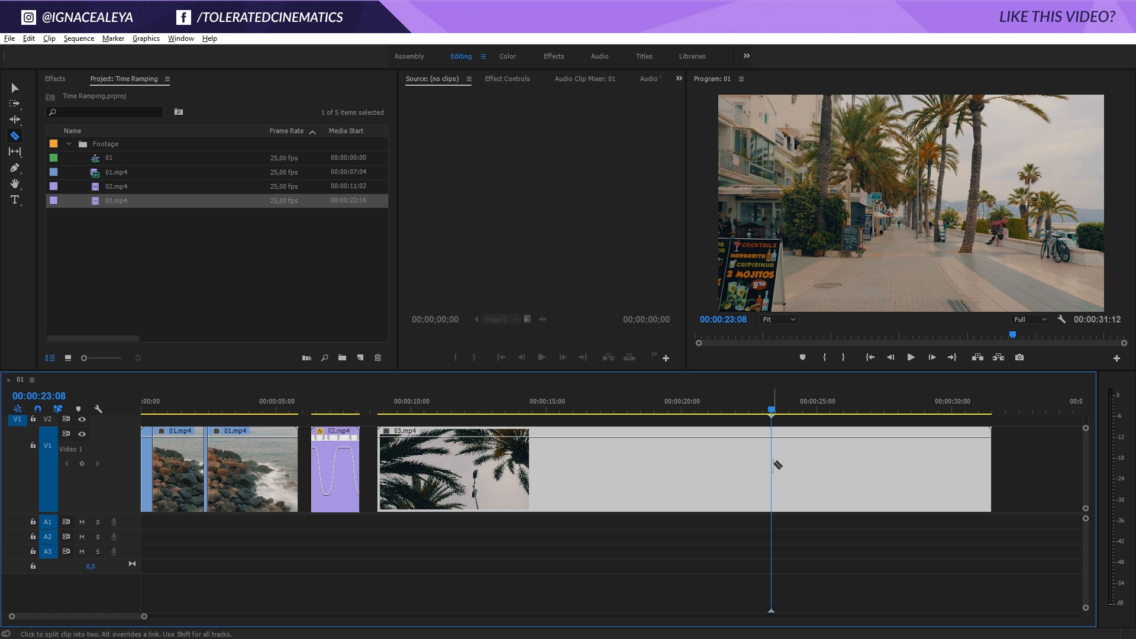
left_click(774, 468)
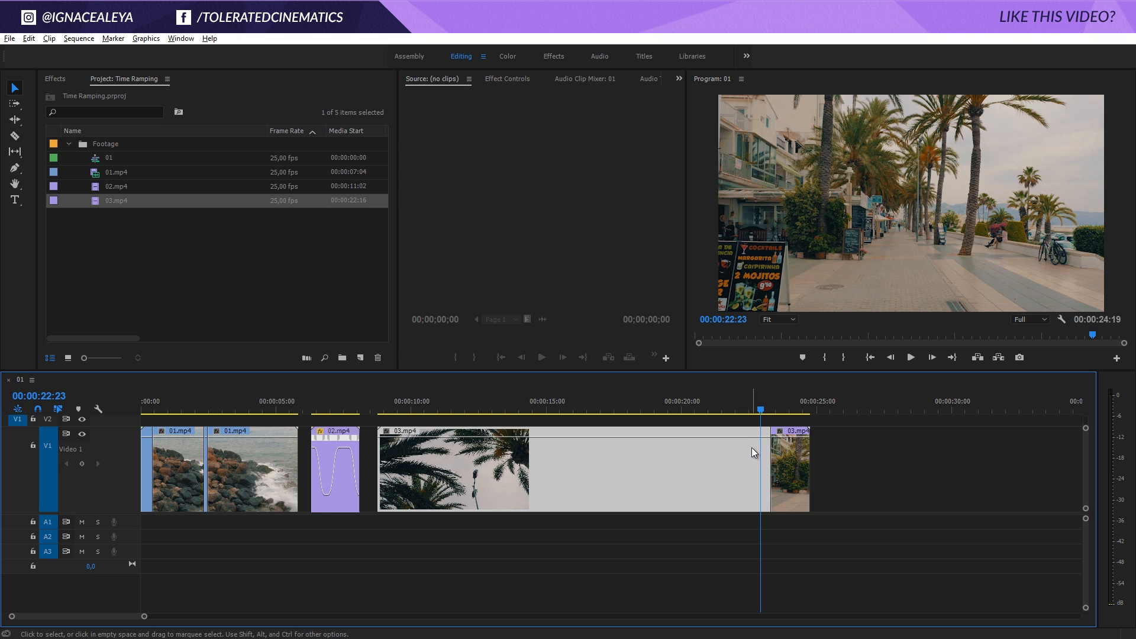
mouse_move(743, 456)
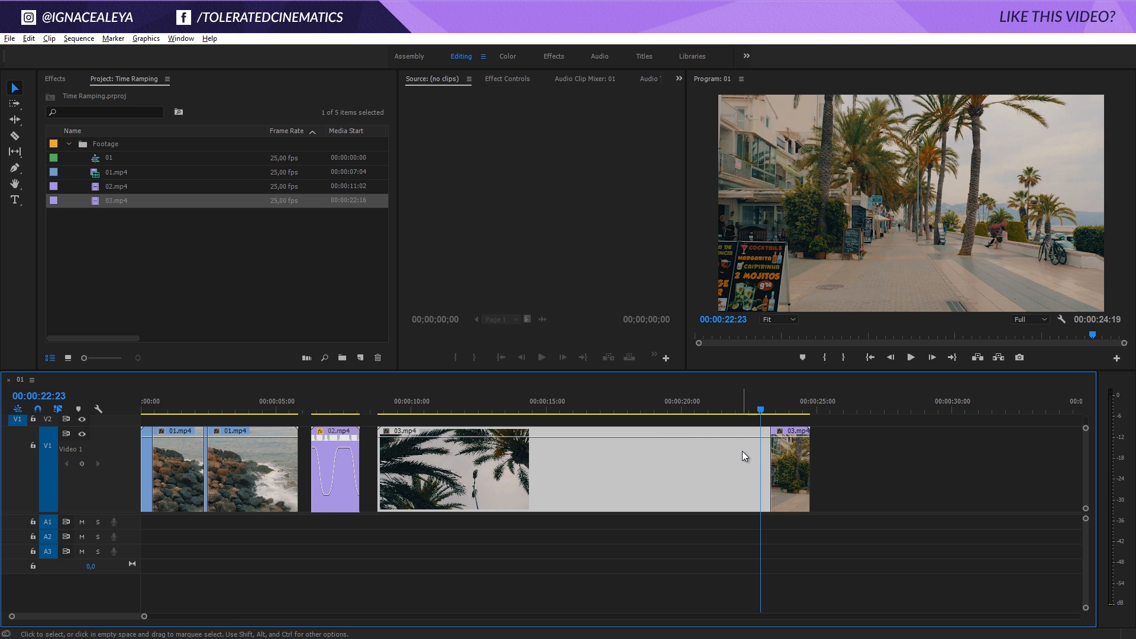
mouse_move(738, 392)
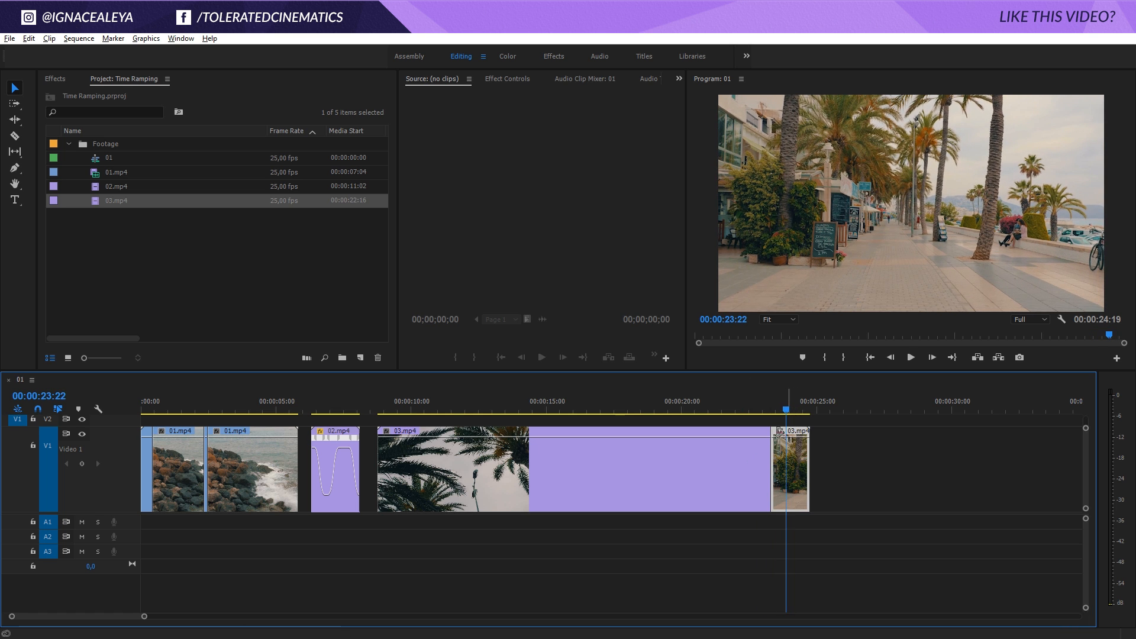
Select unwanted palm-tree sections for removal, leaving jump-cut pieces ending at 14:03.
left_click(537, 401)
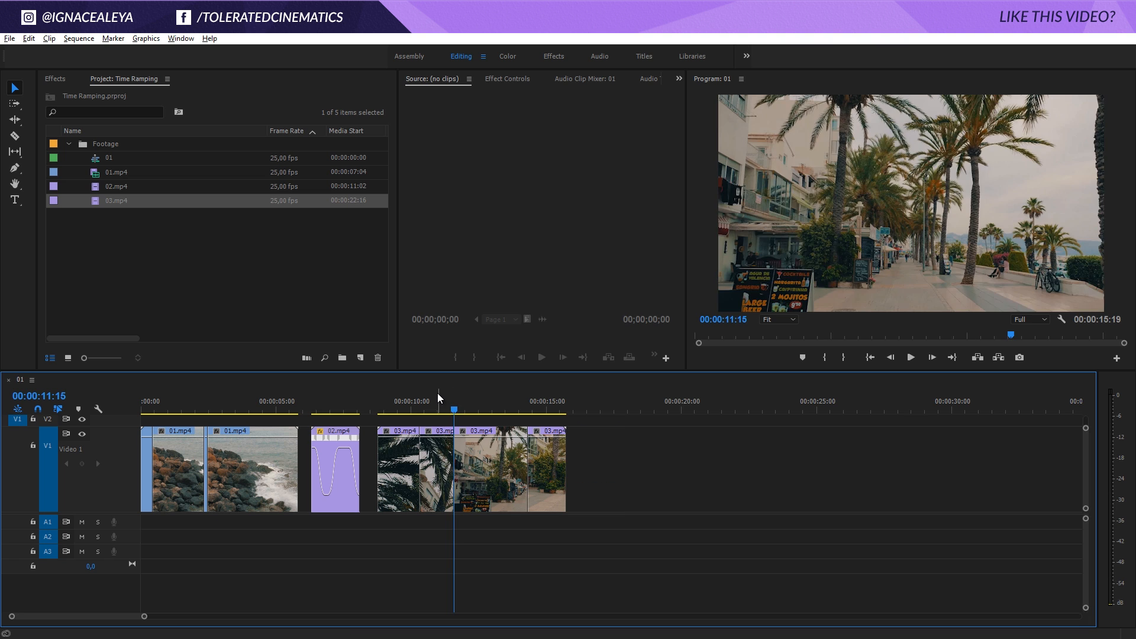
left_click(476, 401)
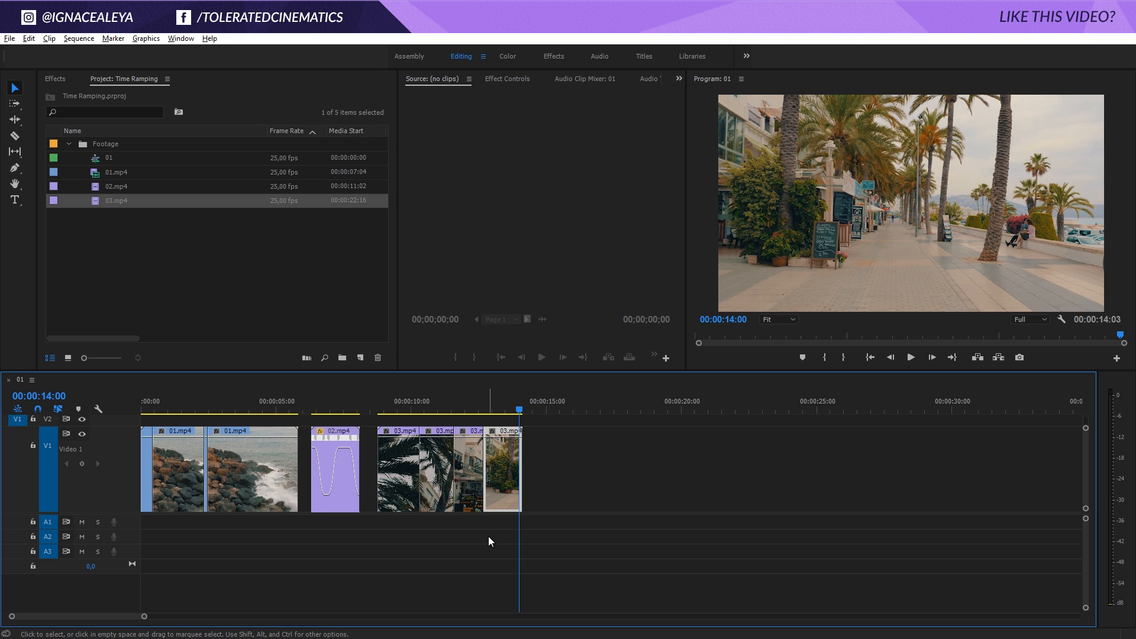
mouse_move(422, 519)
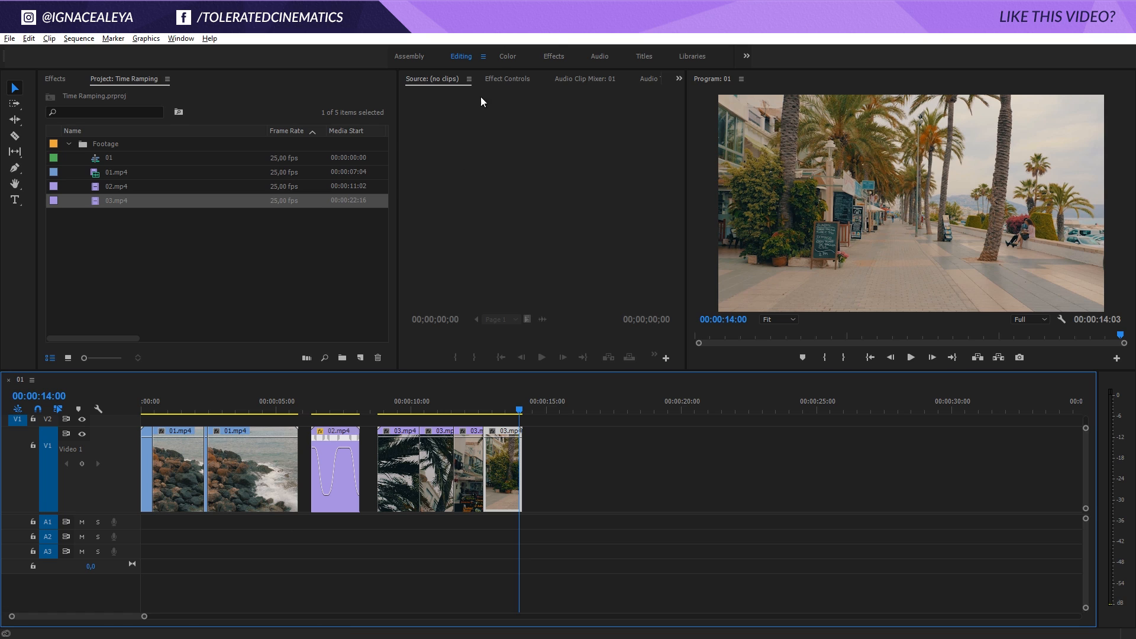
mouse_move(669, 280)
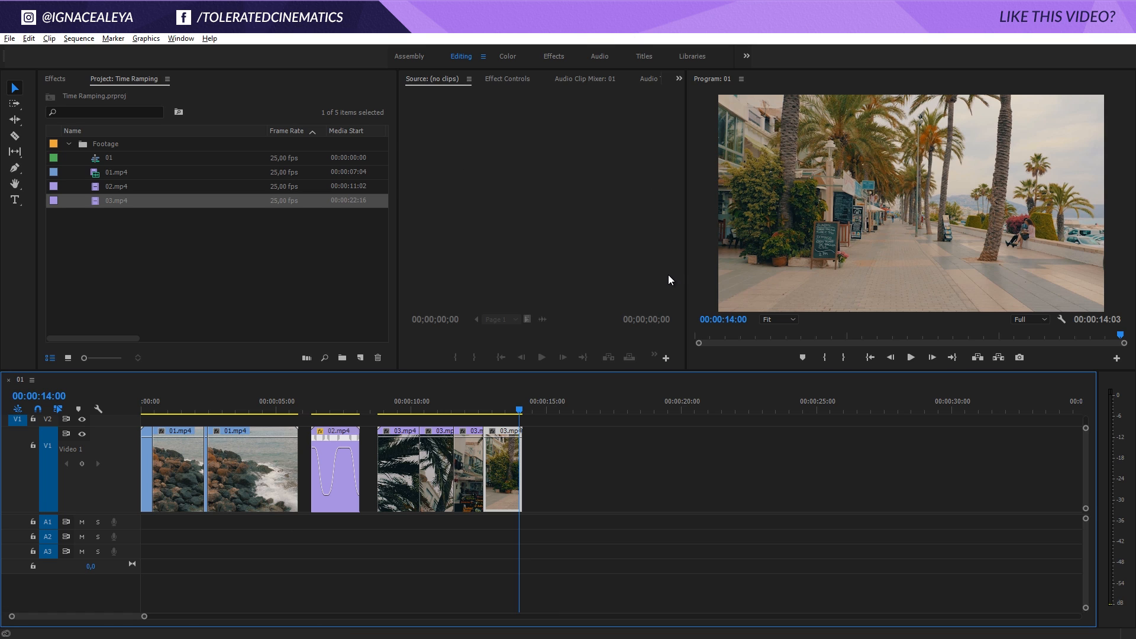